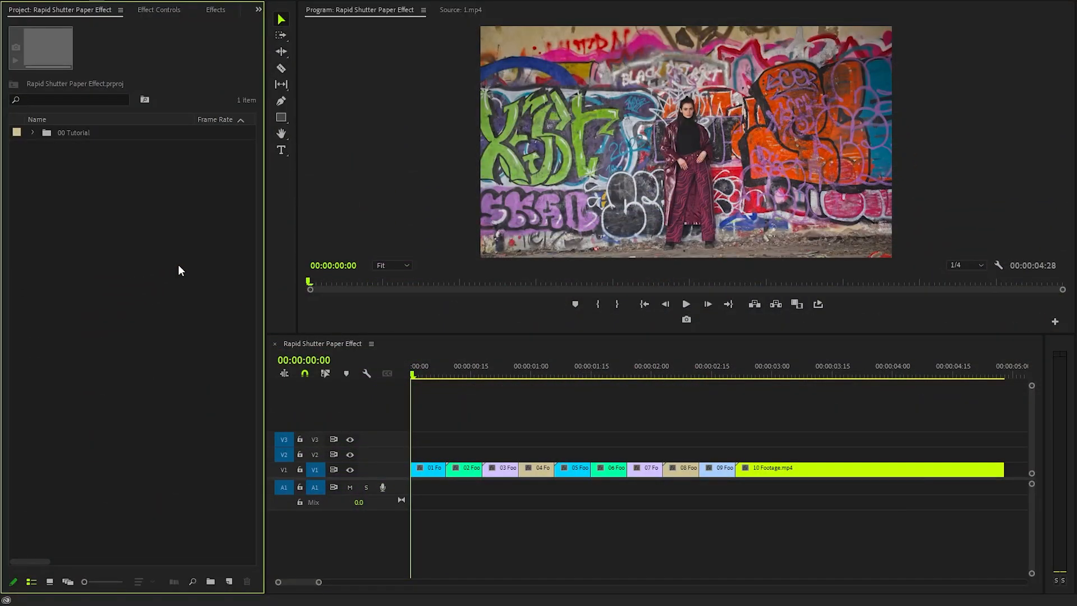
{"action": "mouse_move", "coordinate": [474, 156]}
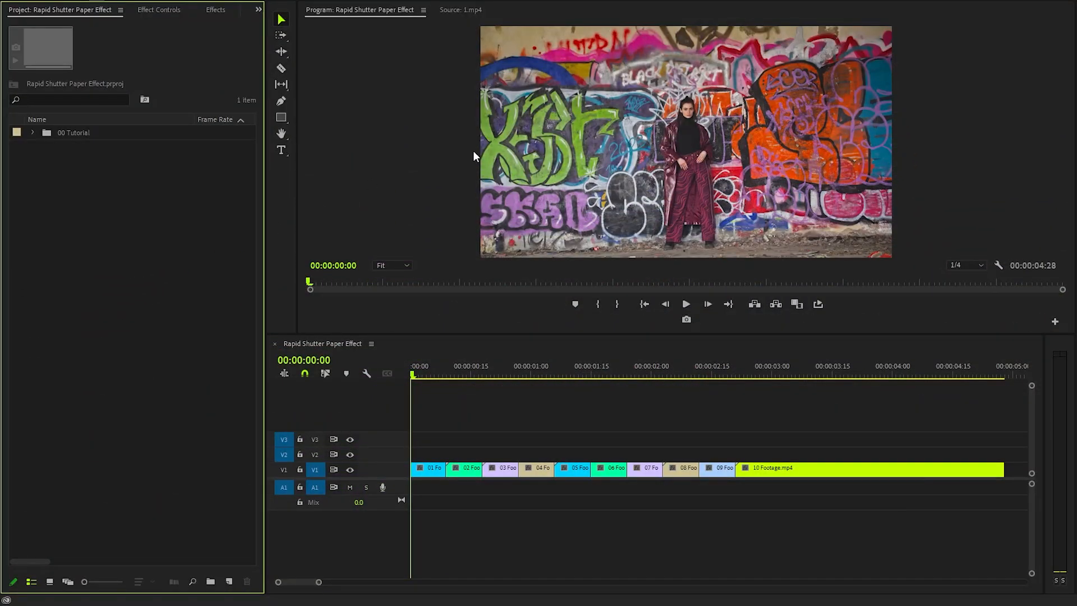
- Import all 01 Assets files, the four paper overlays and Rapid Shutter SFX, into Premiere
{"action": "left_click", "coordinate": [464, 374]}
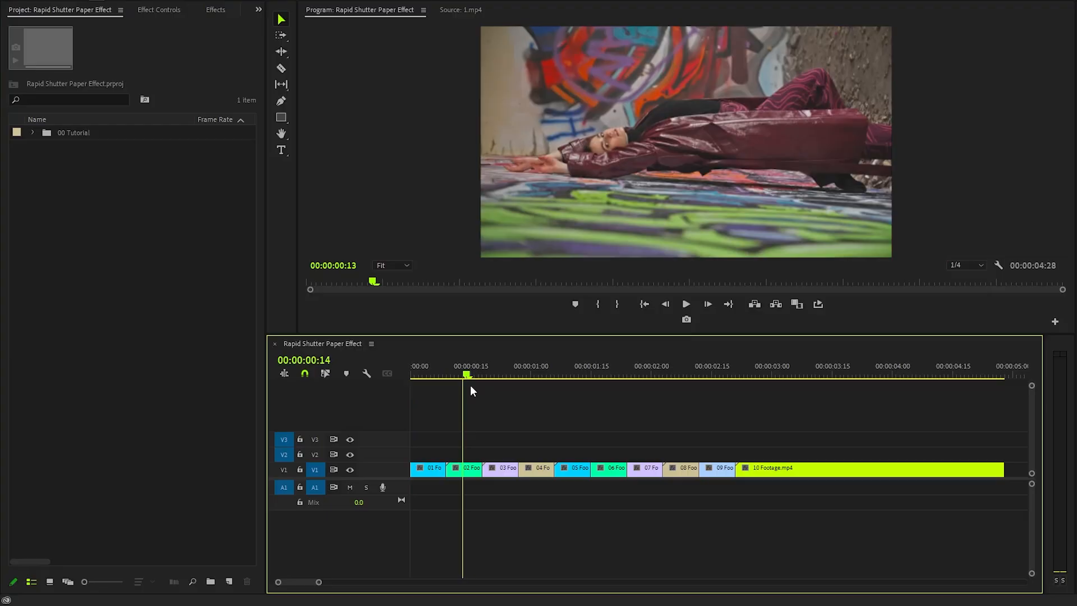
{"action": "left_click", "coordinate": [714, 374]}
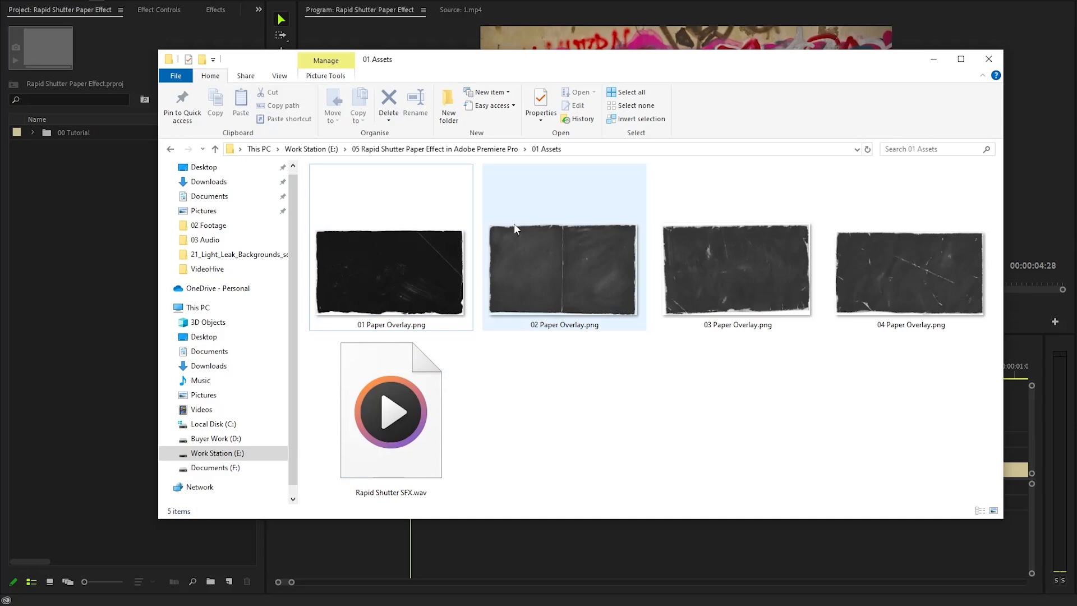
{"action": "key", "text": "ctrl+a"}
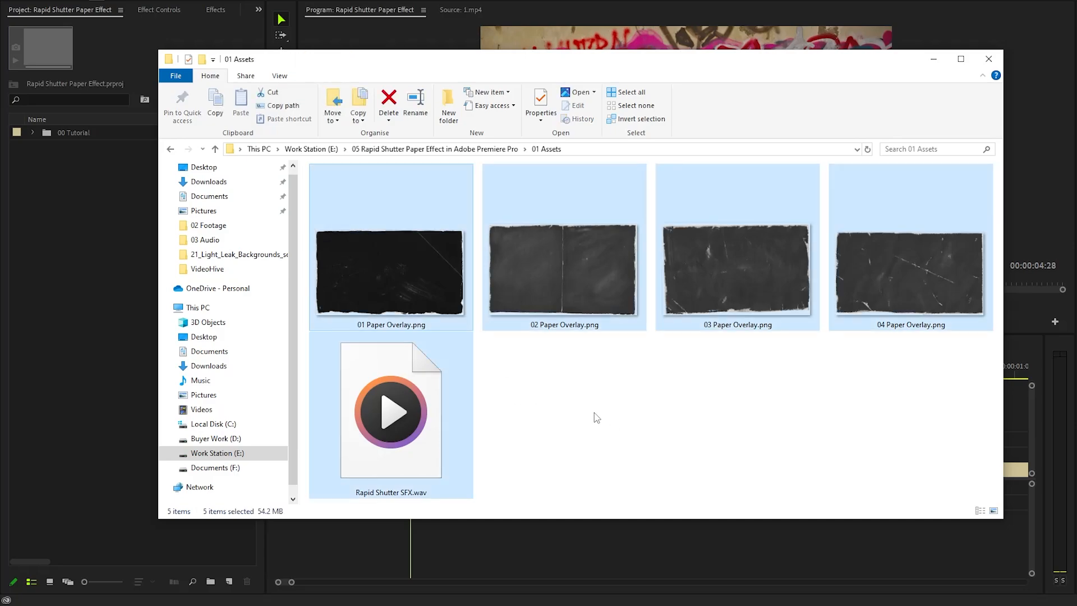
{"action": "mouse_move", "coordinate": [393, 263]}
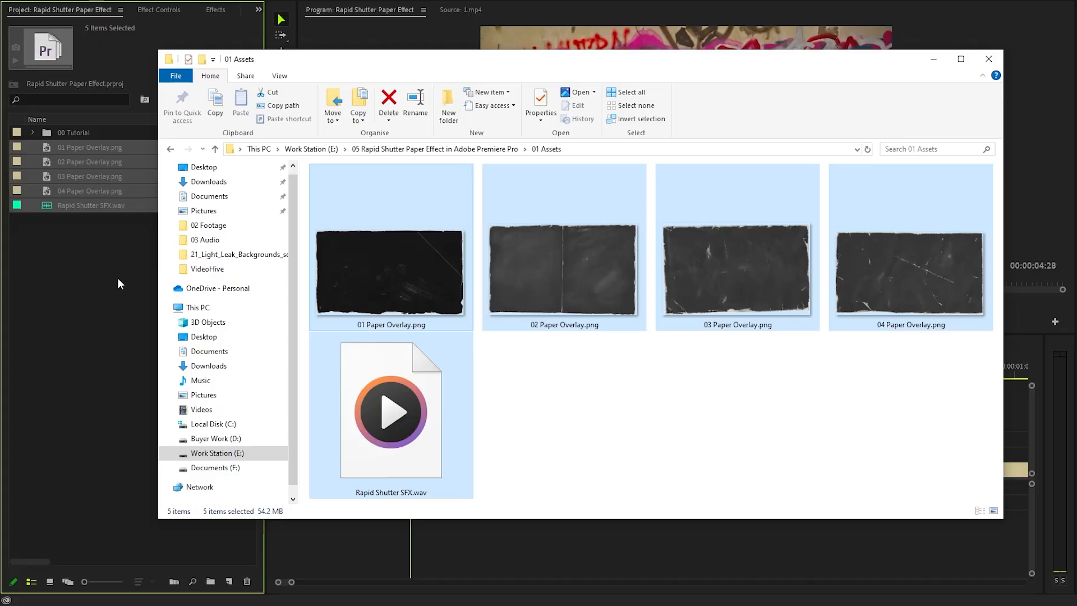
{"action": "left_click", "coordinate": [988, 59]}
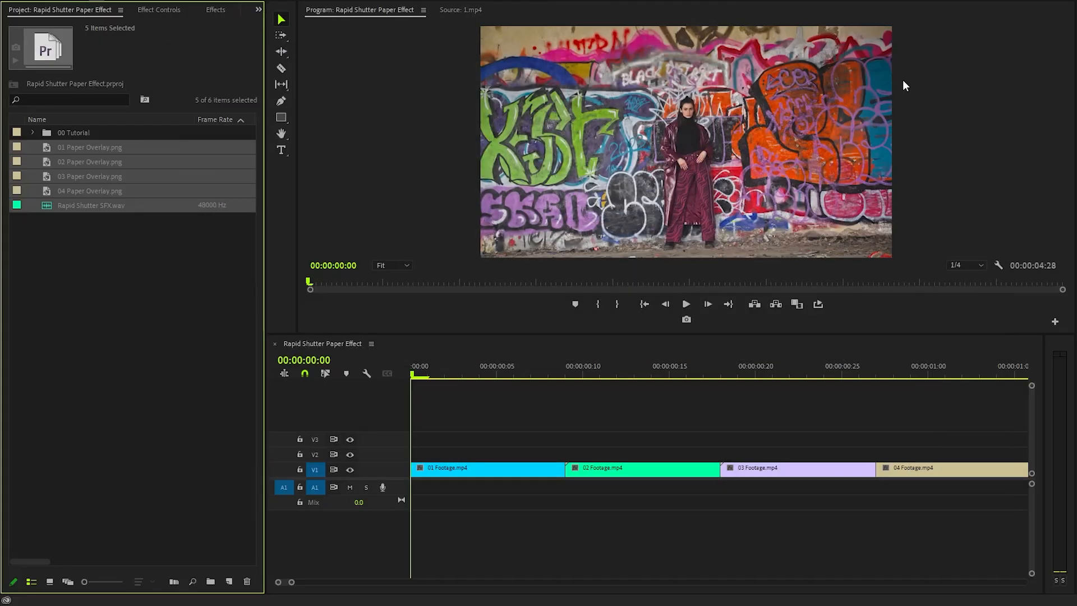
- Place 01 Paper Overlay.png on V2 and set it to frame size
{"action": "left_click", "coordinate": [89, 147]}
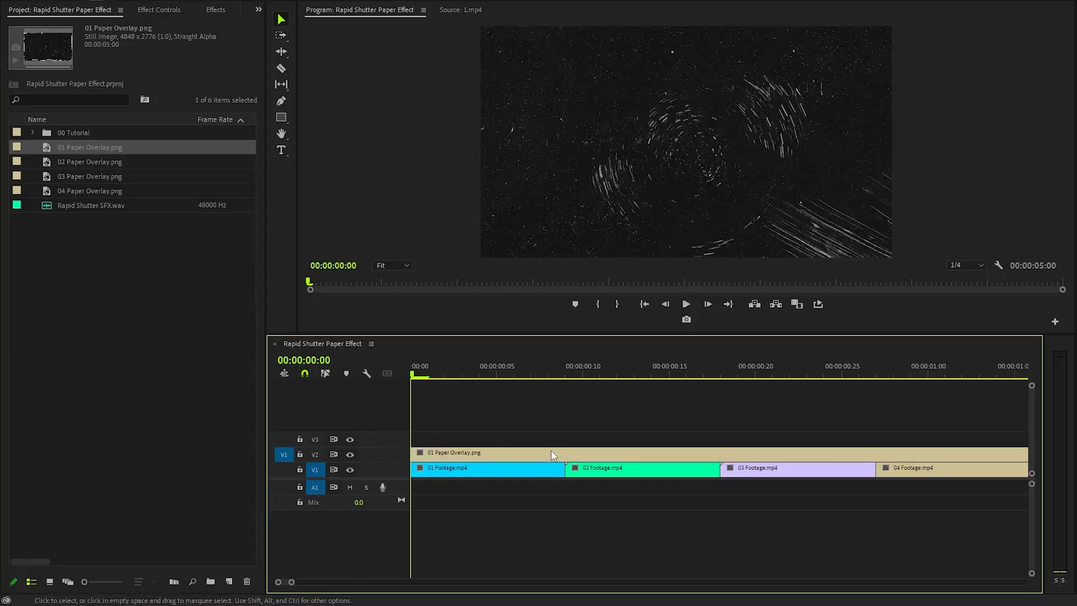
{"action": "right_click", "coordinate": [488, 467]}
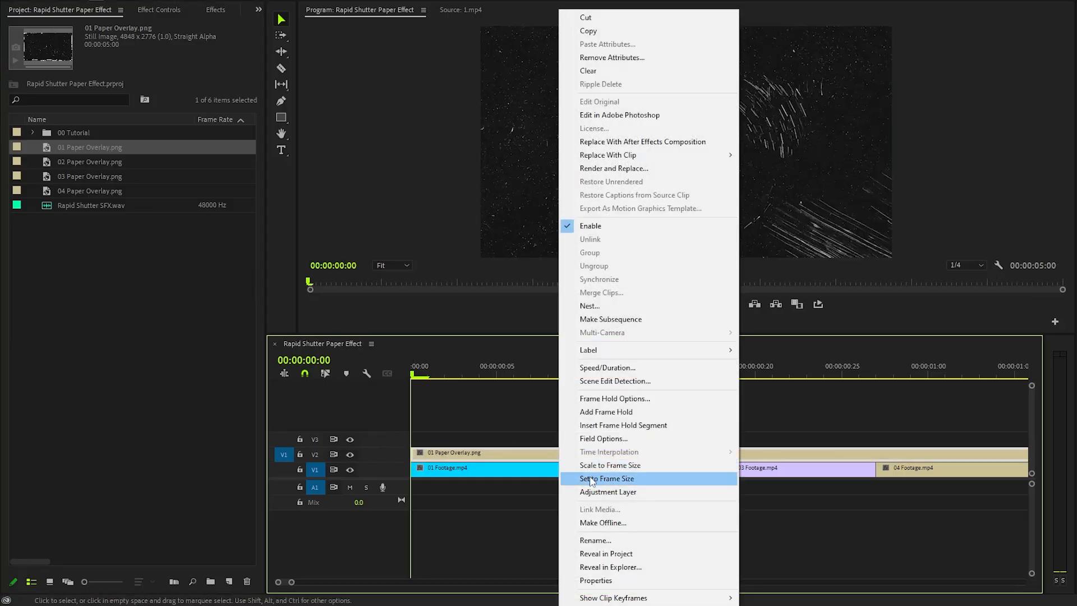
{"action": "left_click", "coordinate": [606, 478]}
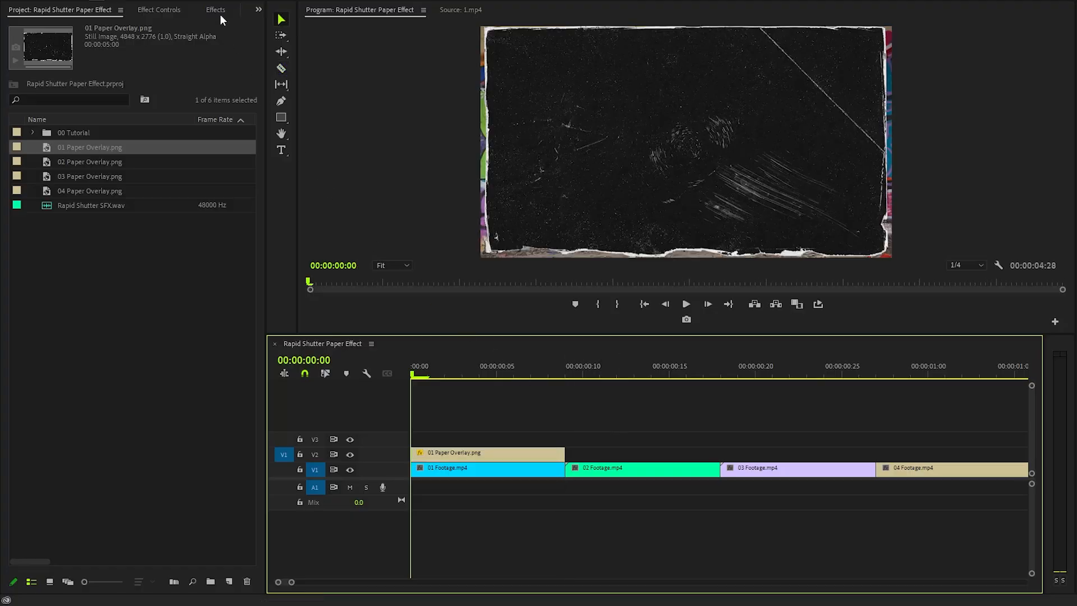
- Apply Track Matte Key to 01 Footage.mp4 with Matte set to Video 2
{"action": "left_click", "coordinate": [215, 9]}
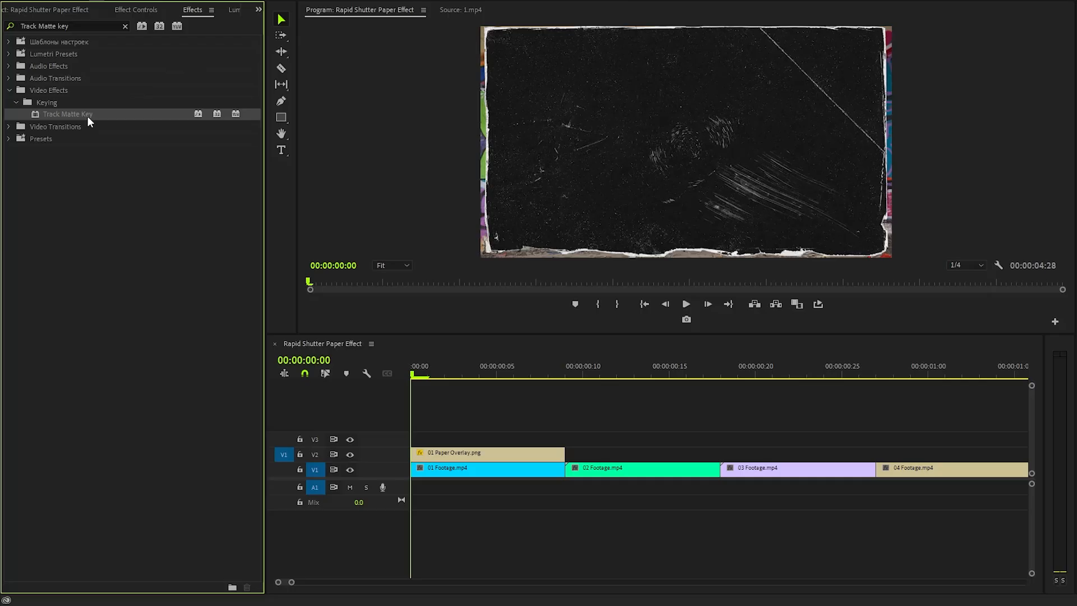
{"action": "left_click", "coordinate": [453, 468]}
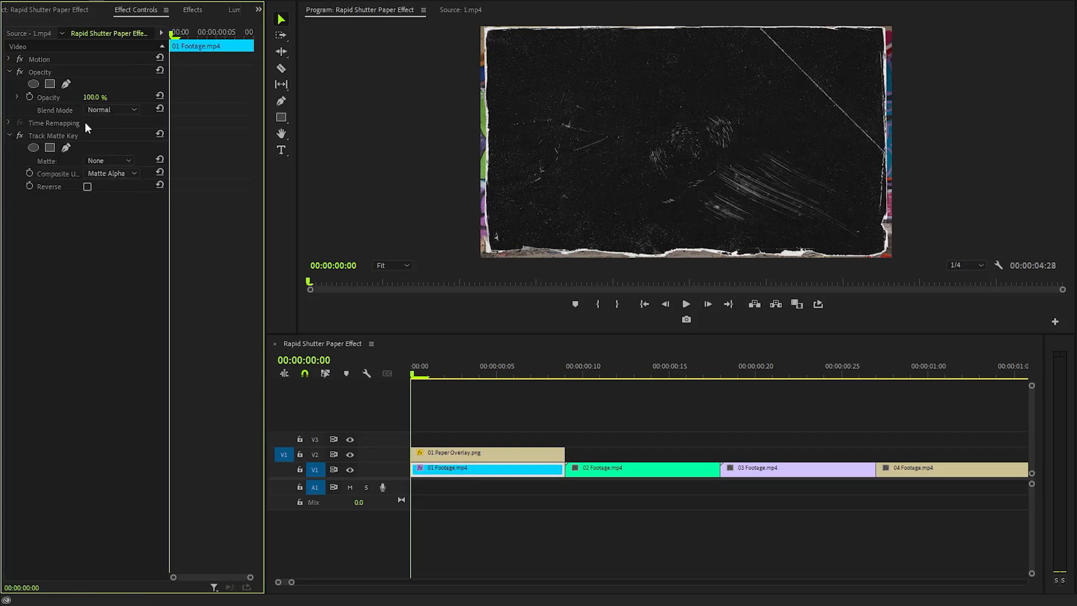
{"action": "left_click", "coordinate": [54, 135]}
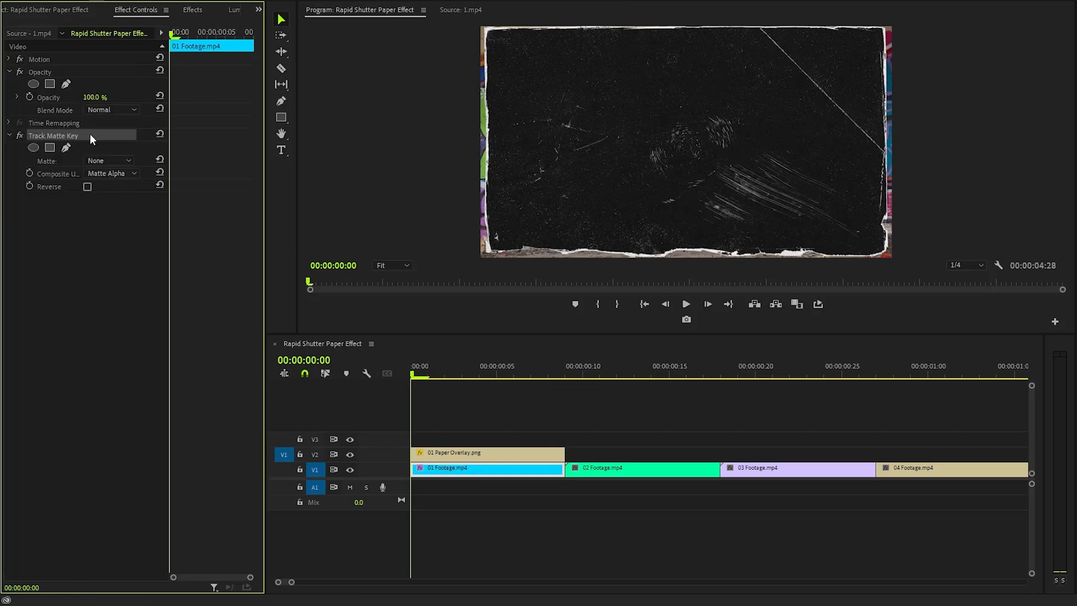
{"action": "left_click", "coordinate": [109, 160]}
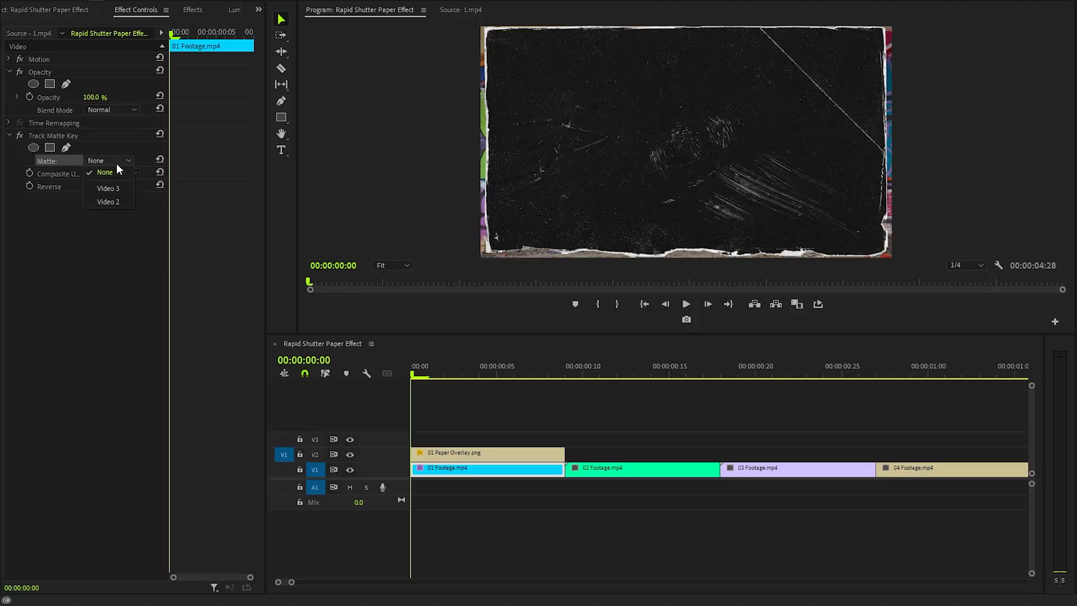
{"action": "left_click", "coordinate": [108, 202]}
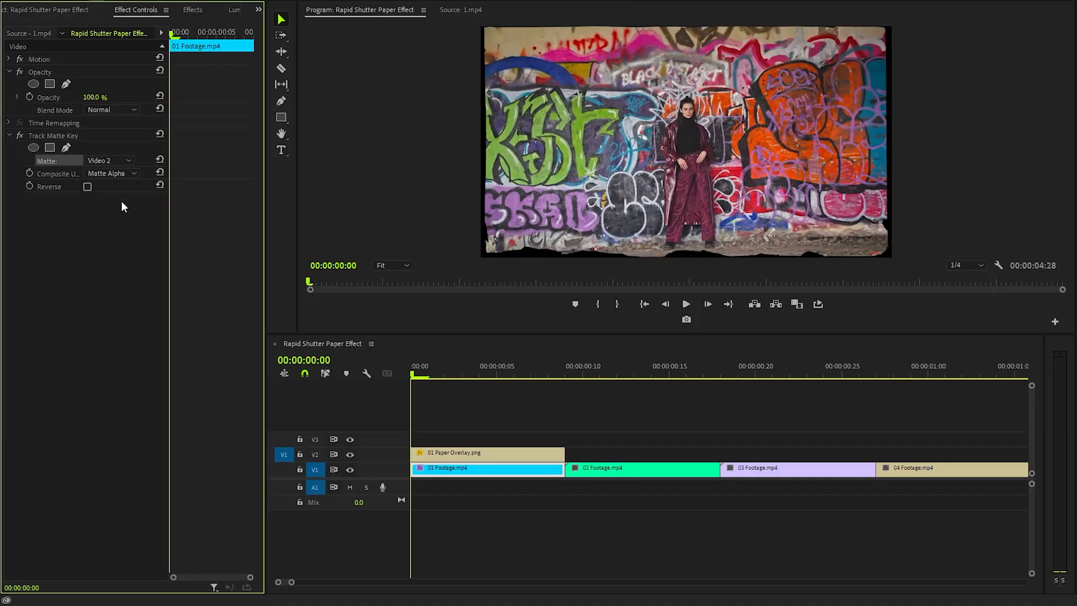
{"action": "mouse_move", "coordinate": [548, 160]}
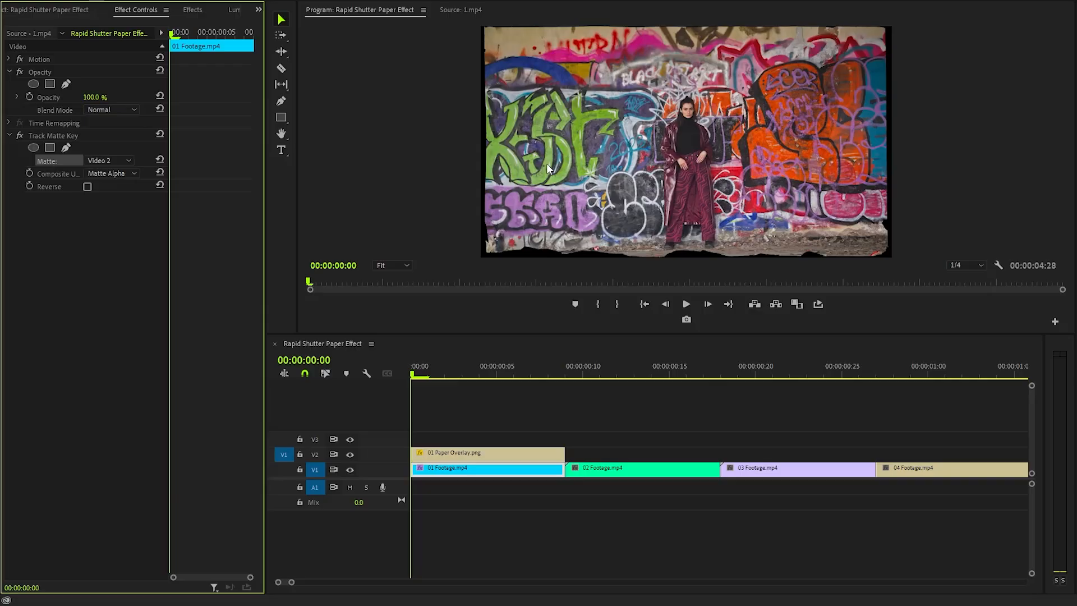
- Duplicate the paper overlay onto V3 and set its Opacity blend mode to Screen
{"action": "left_click", "coordinate": [487, 452]}
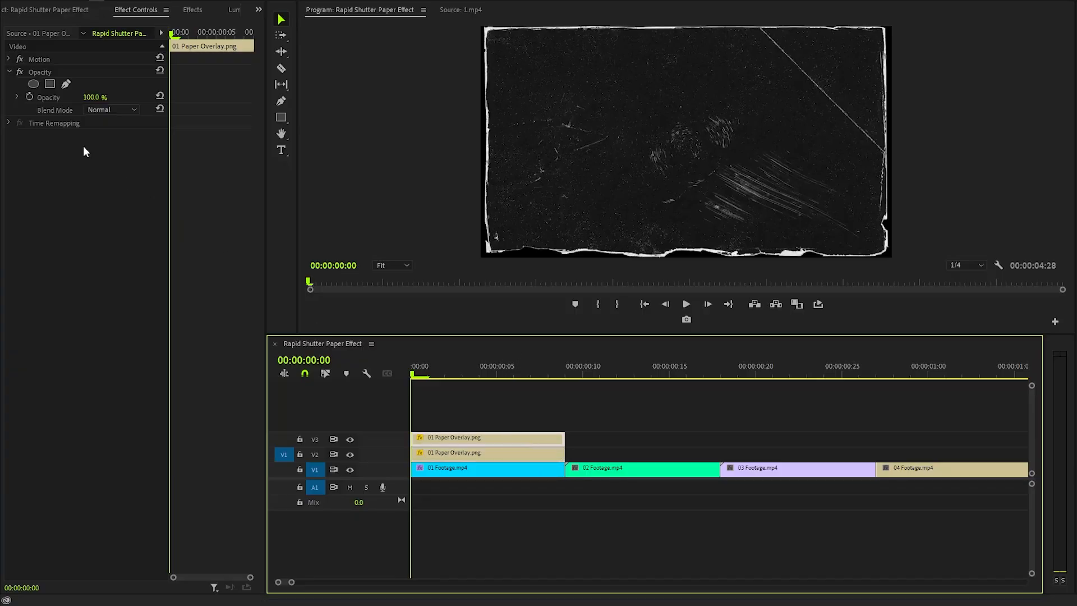
{"action": "left_click", "coordinate": [111, 110]}
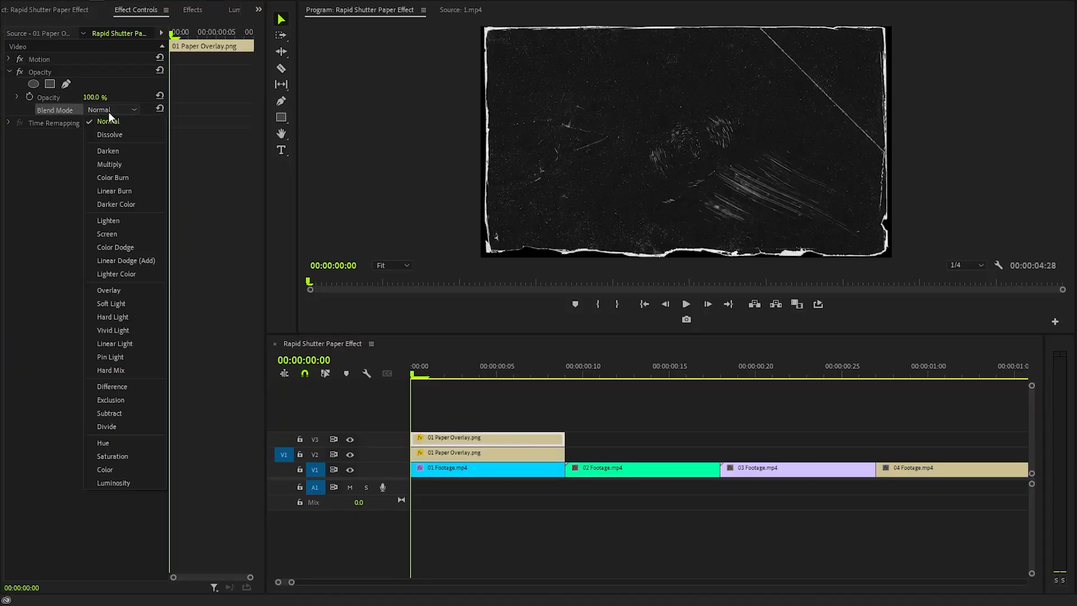
{"action": "left_click", "coordinate": [107, 233]}
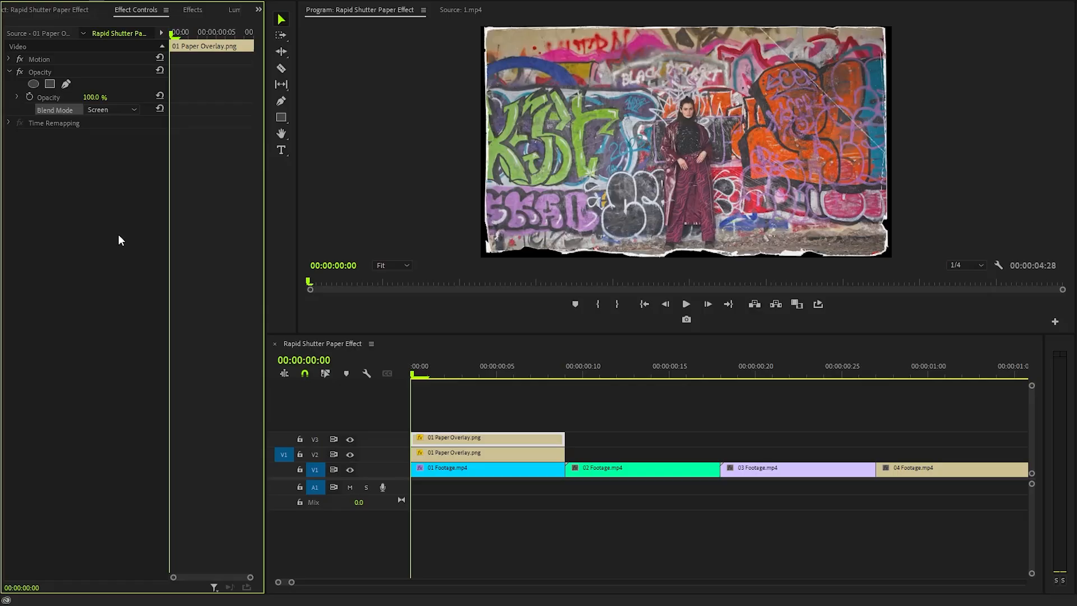
{"action": "mouse_move", "coordinate": [614, 139]}
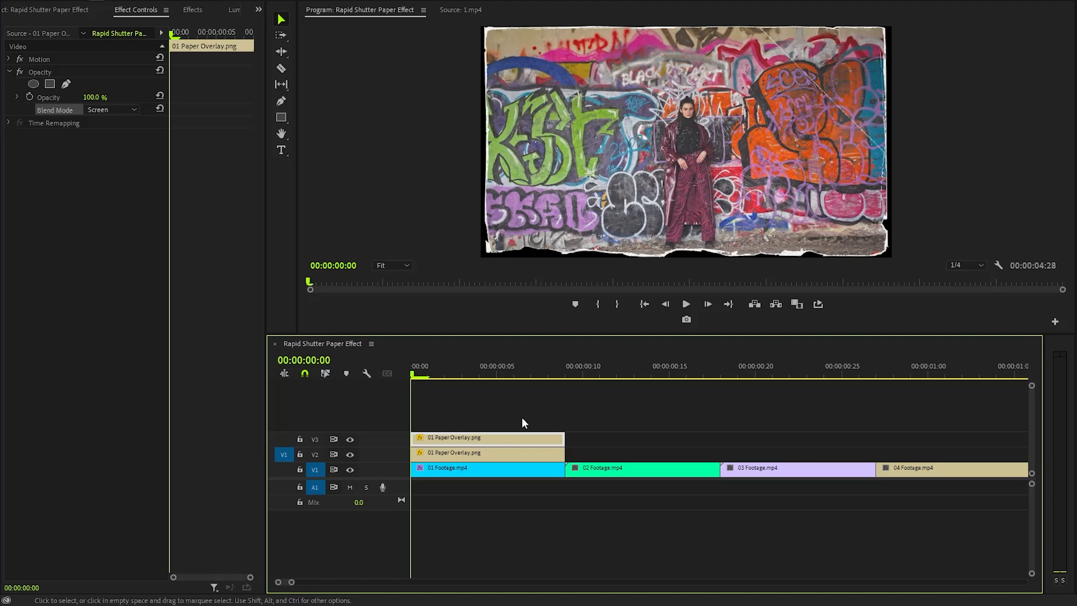
- Shape the top overlay's Lumetri RGB Curves into a contrast-boosting S-curve
{"action": "left_click", "coordinate": [260, 12]}
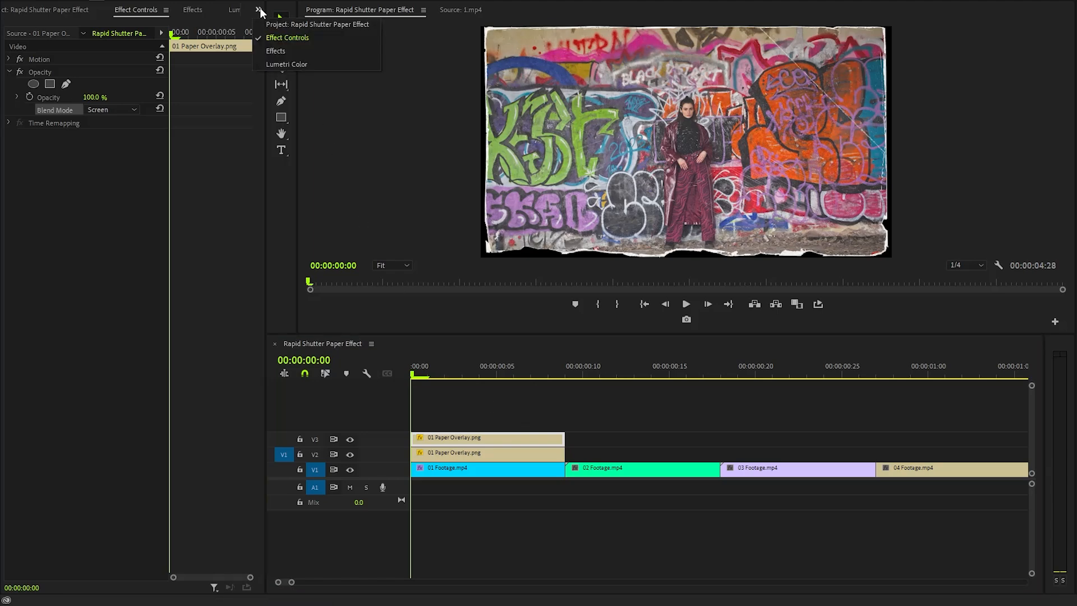
{"action": "left_click", "coordinate": [287, 64]}
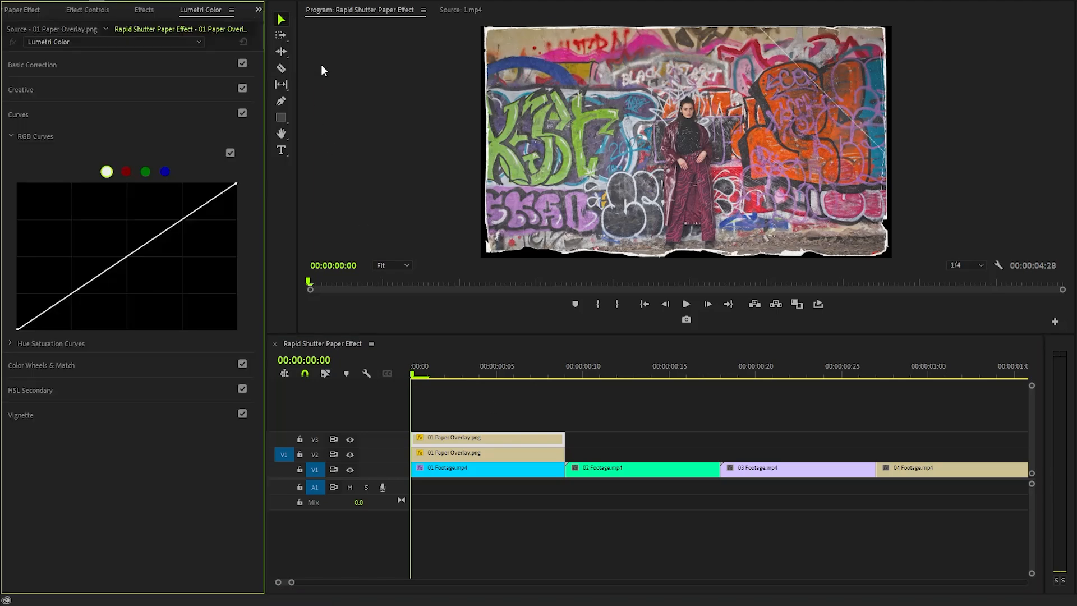
{"action": "mouse_move", "coordinate": [56, 122]}
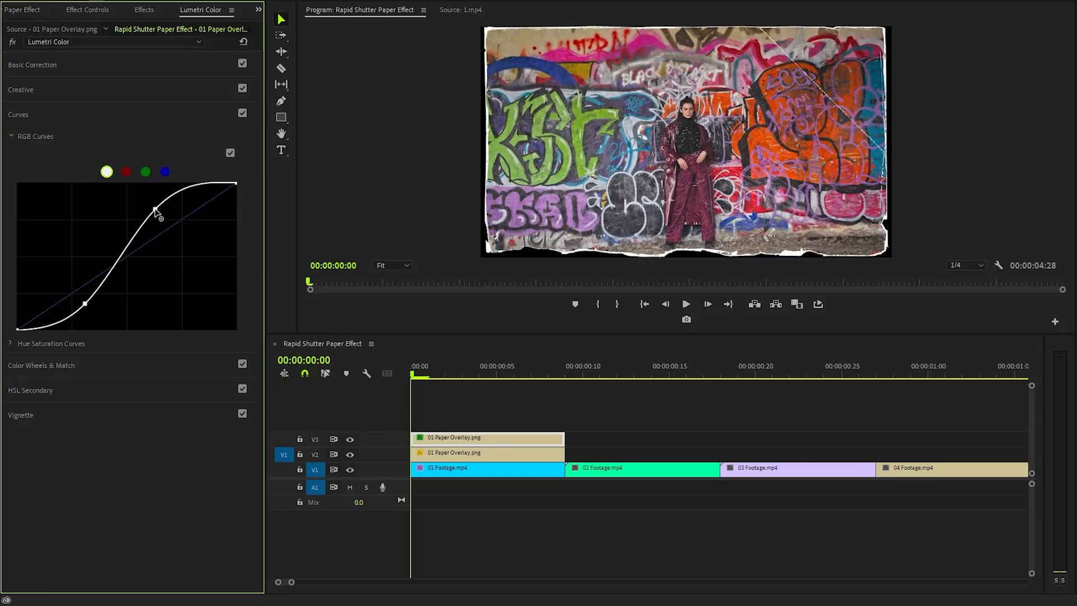
{"action": "left_click_drag", "start_coordinate": [83, 304], "coordinate": [89, 312]}
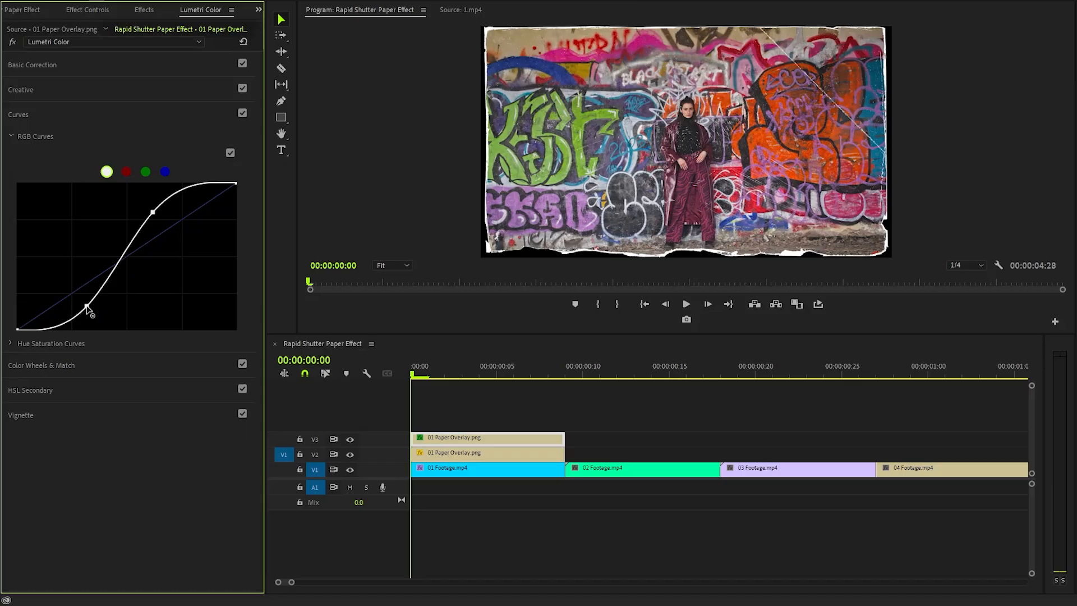
{"action": "left_click_drag", "start_coordinate": [88, 309], "coordinate": [82, 302]}
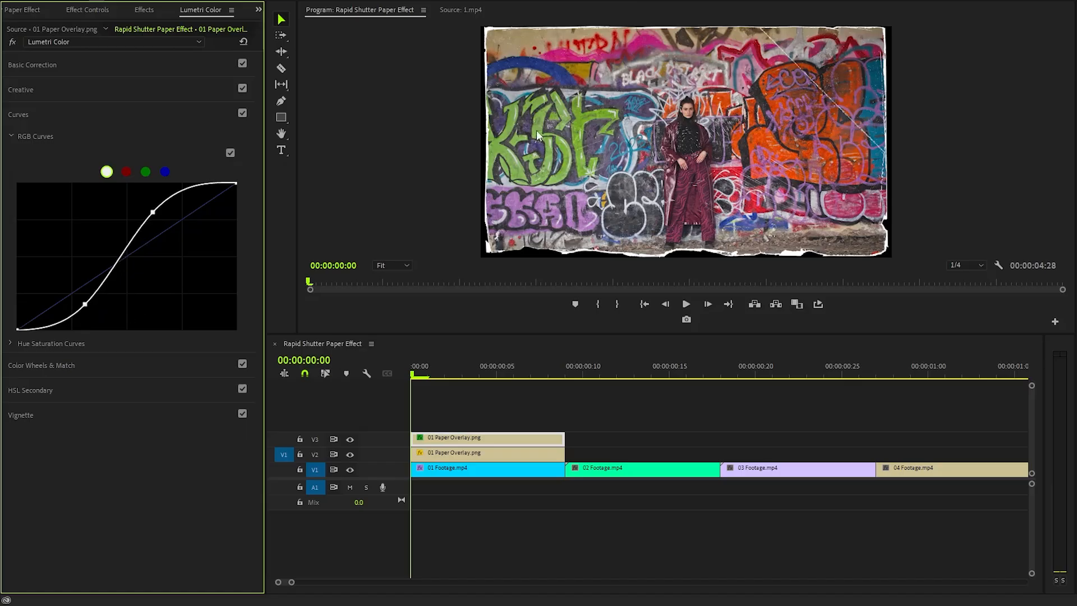
{"action": "mouse_move", "coordinate": [559, 165]}
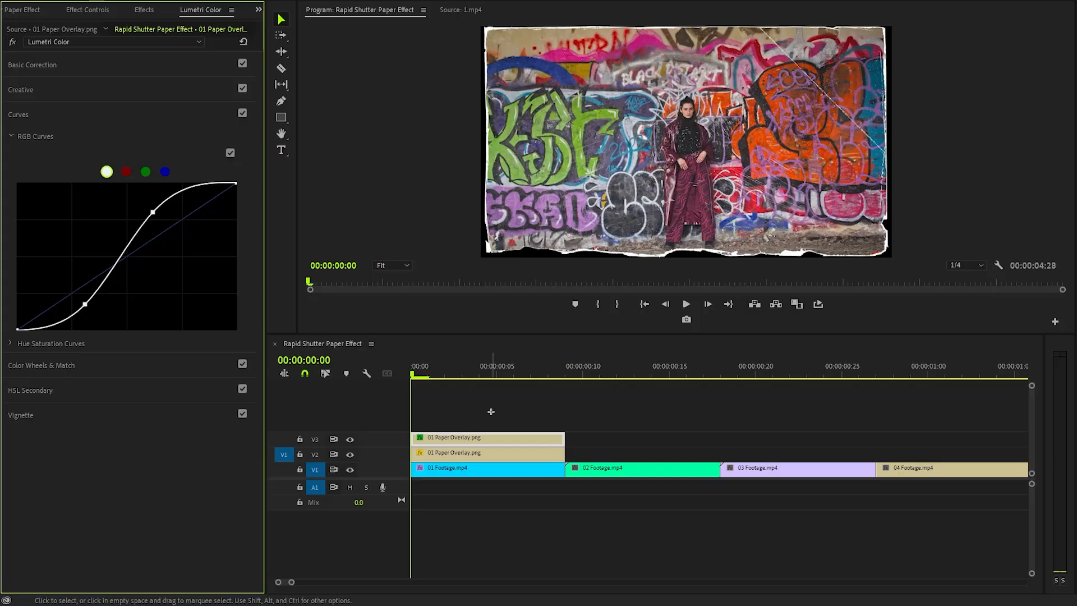
- Nest the footage clip and both overlays into a sequence named Shot 1
{"action": "left_click", "coordinate": [487, 438]}
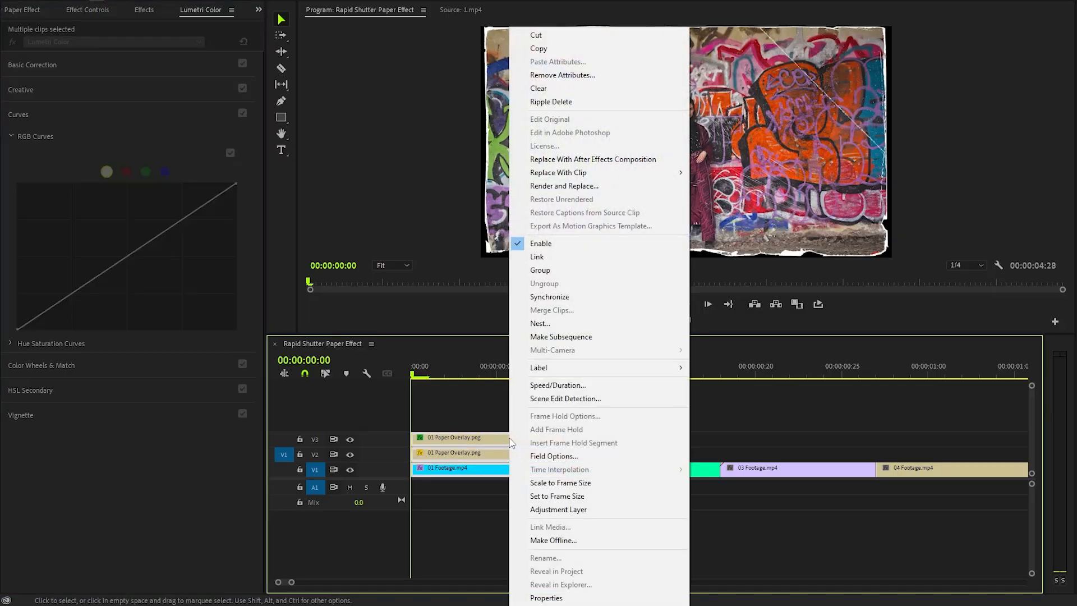
{"action": "mouse_move", "coordinate": [511, 440]}
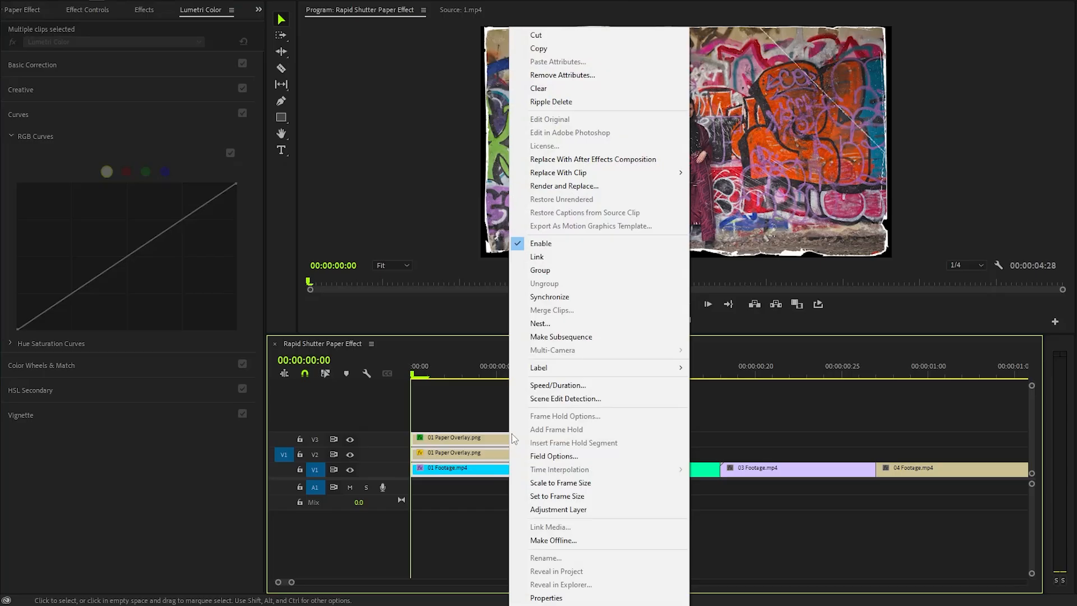
{"action": "left_click", "coordinate": [540, 323]}
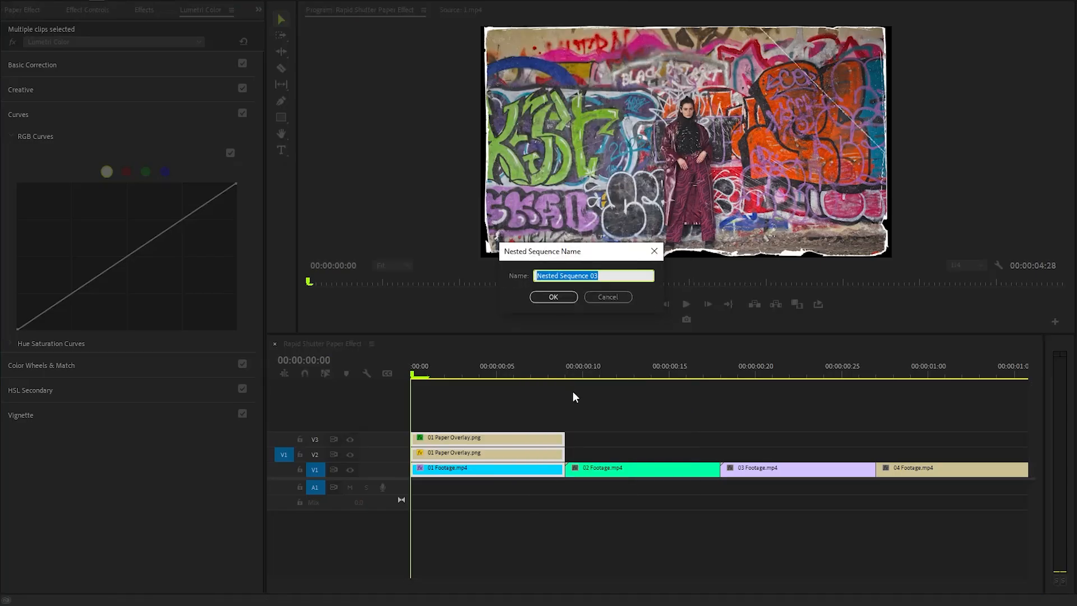
{"action": "type", "text": "Shot 1"}
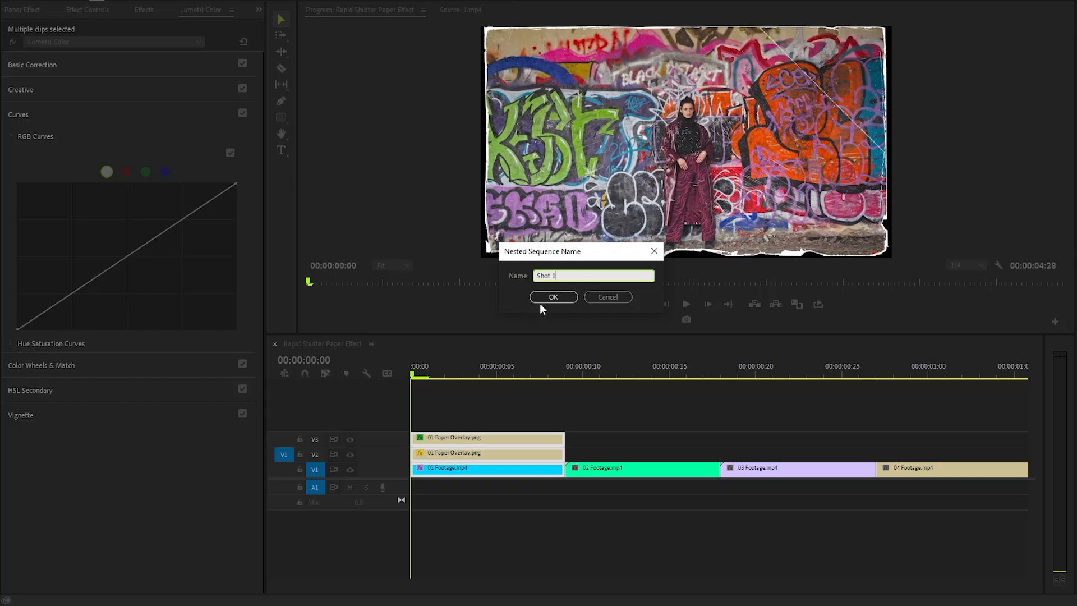
{"action": "left_click", "coordinate": [553, 297]}
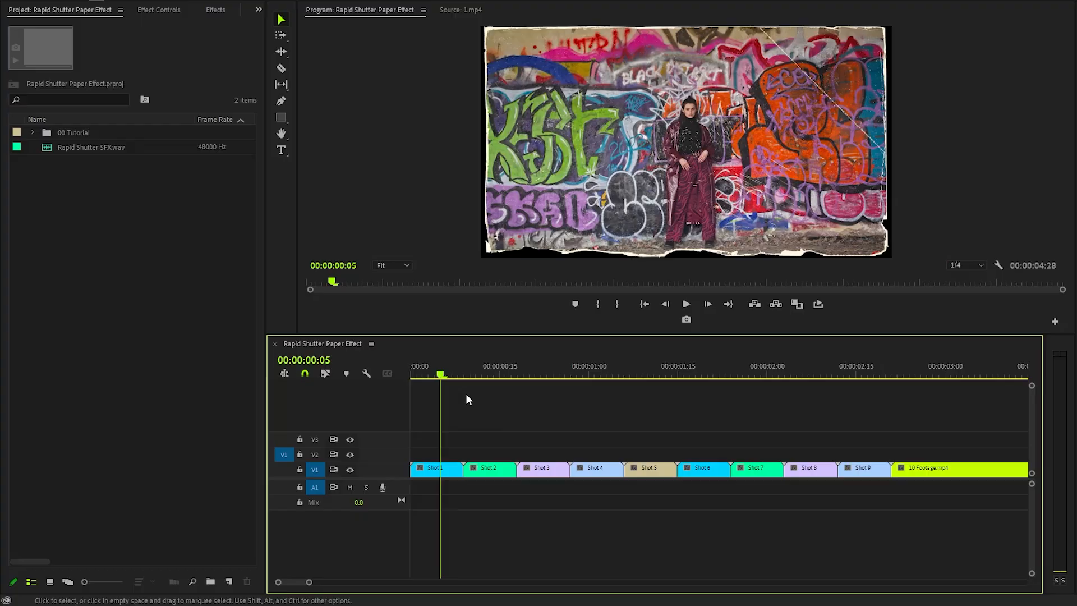
{"action": "left_click", "coordinate": [595, 374]}
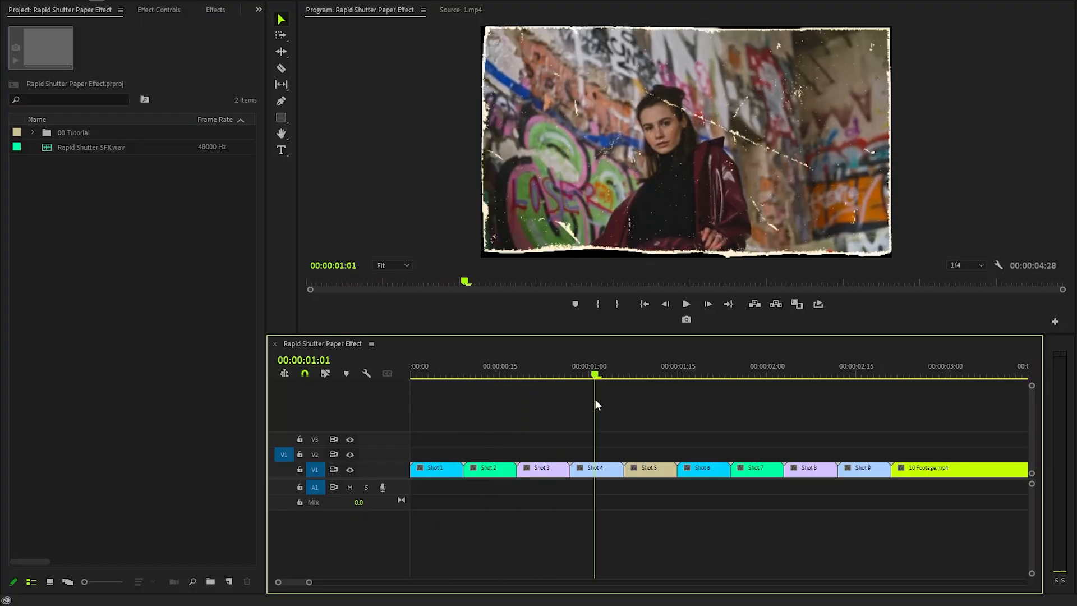
{"action": "left_click", "coordinate": [822, 374]}
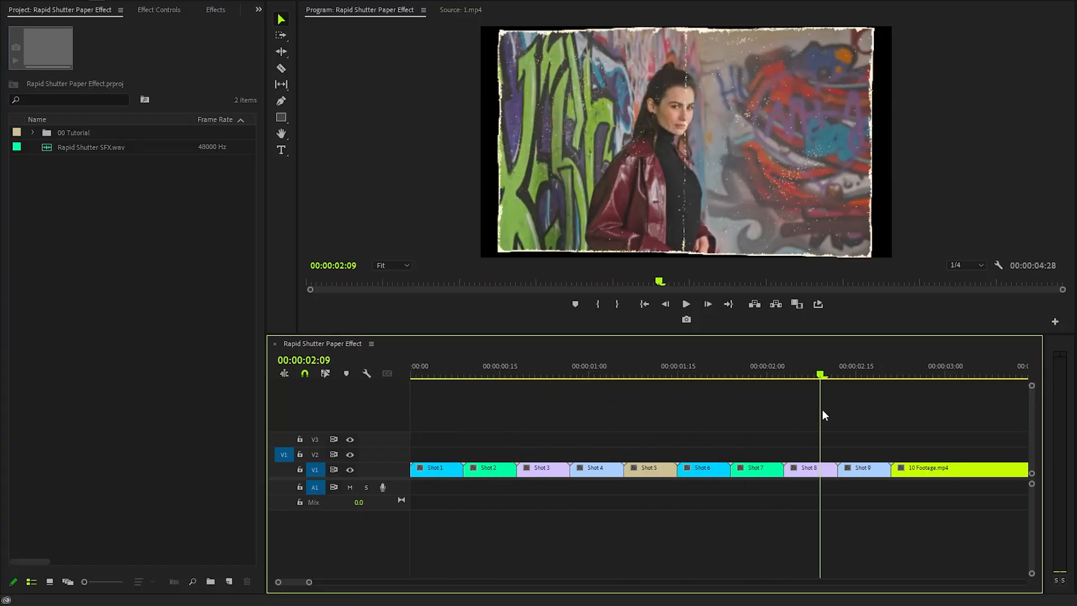
{"action": "left_click", "coordinate": [869, 365]}
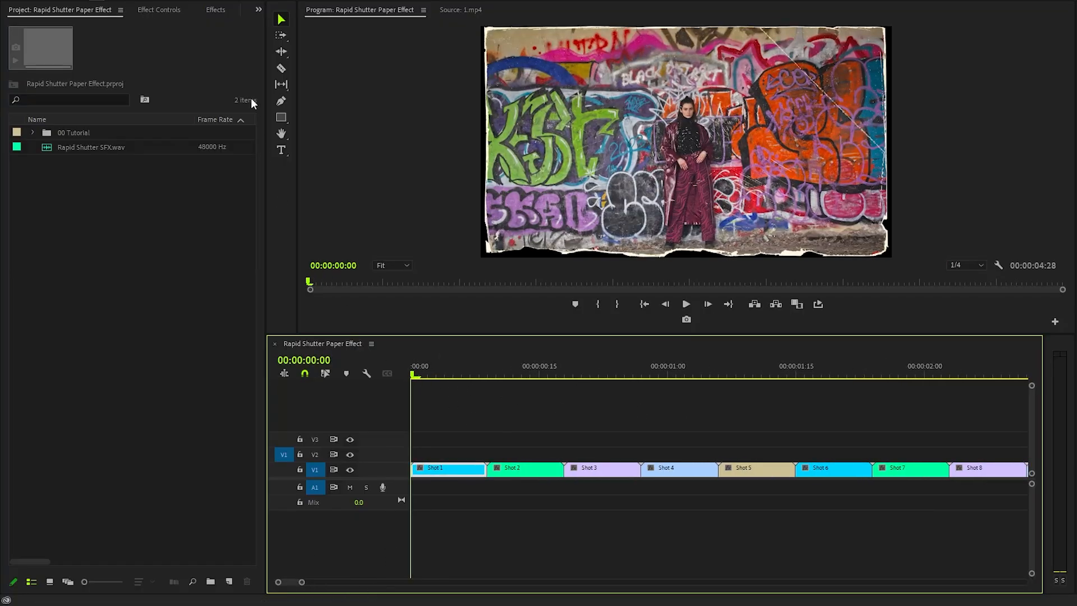
- Apply Directional Blur to Shot 1, then locate Transform and Brightness & Contrast
{"action": "left_click", "coordinate": [215, 9]}
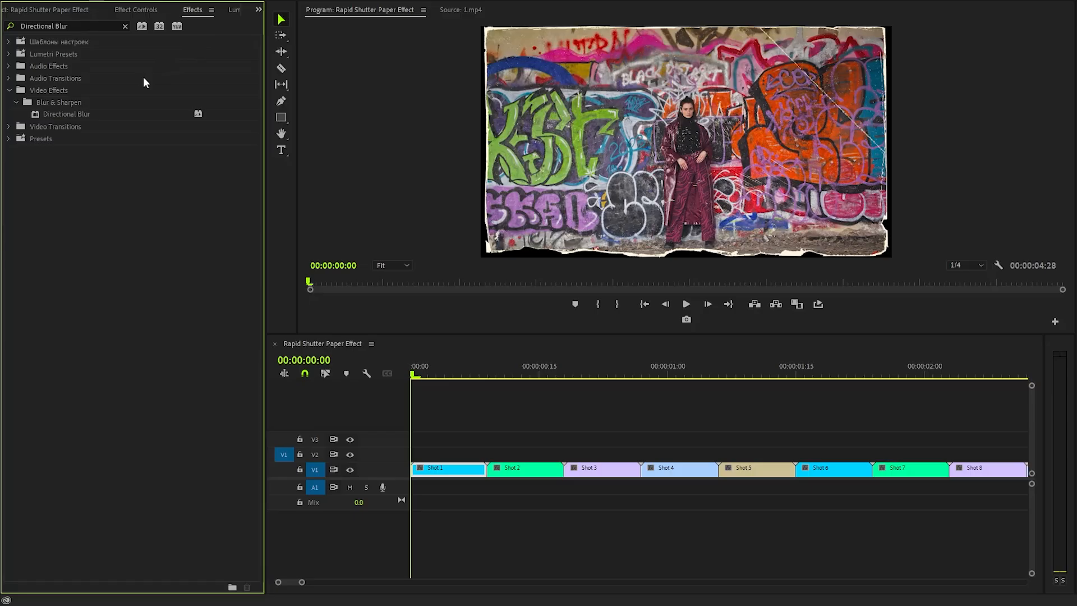
{"action": "left_click_drag", "start_coordinate": [66, 113], "coordinate": [447, 469]}
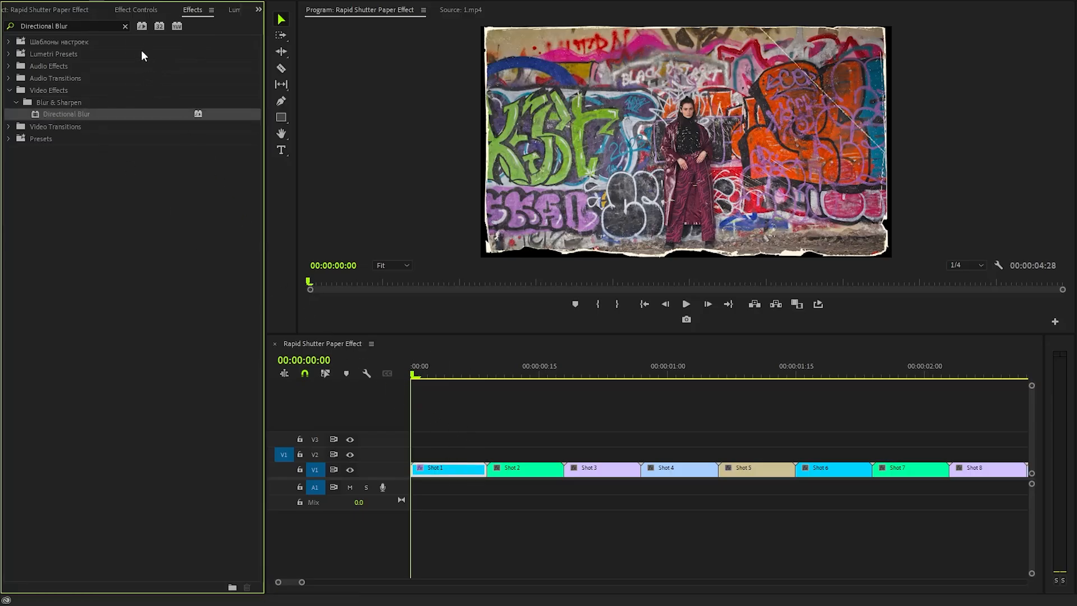
{"action": "left_click", "coordinate": [125, 26]}
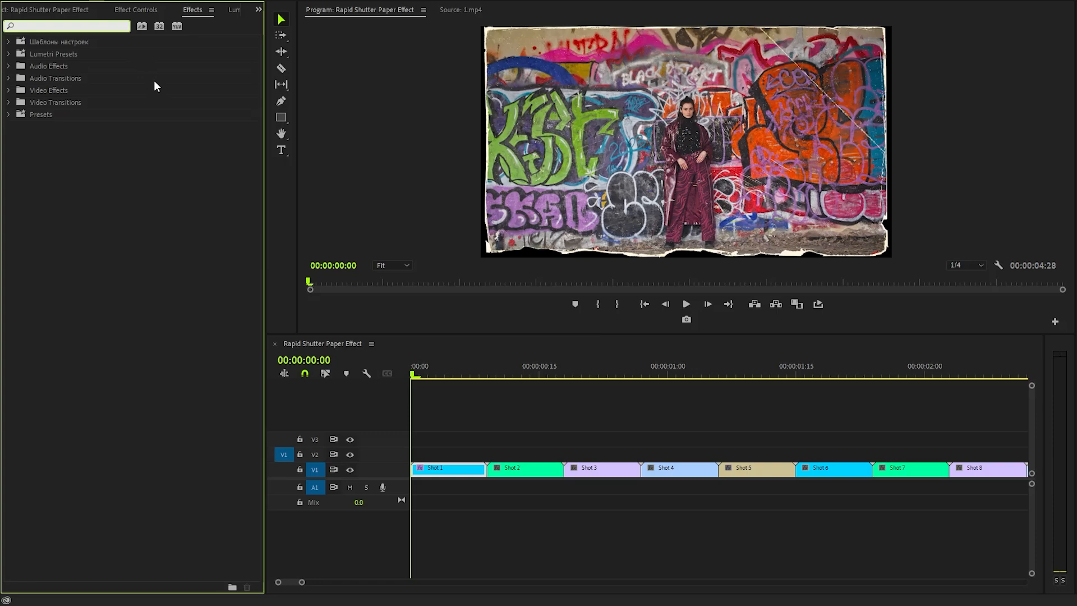
{"action": "type", "text": "Transform"}
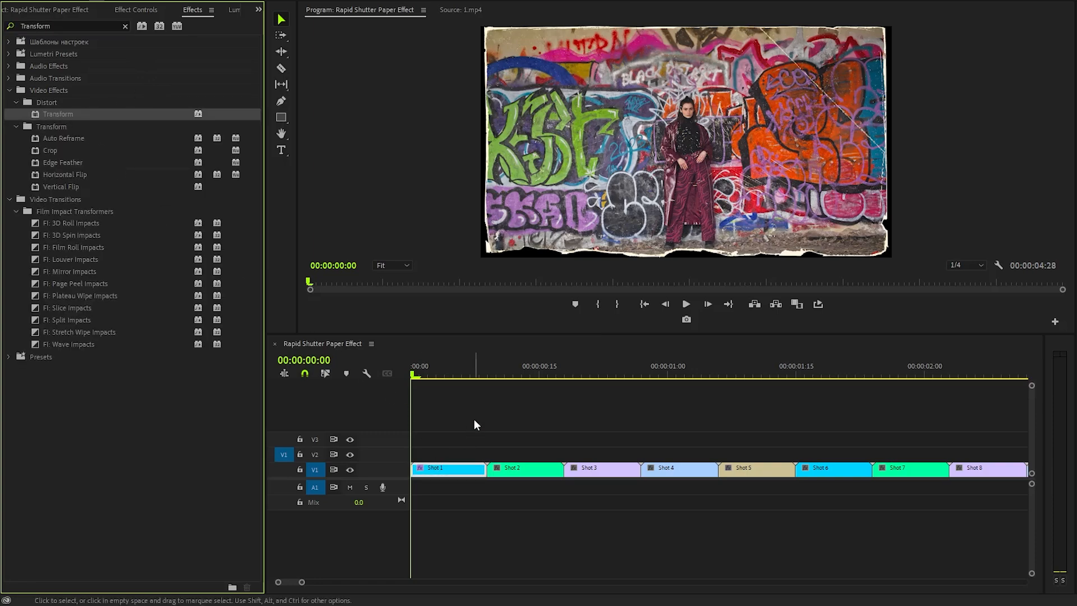
{"action": "left_click", "coordinate": [125, 26]}
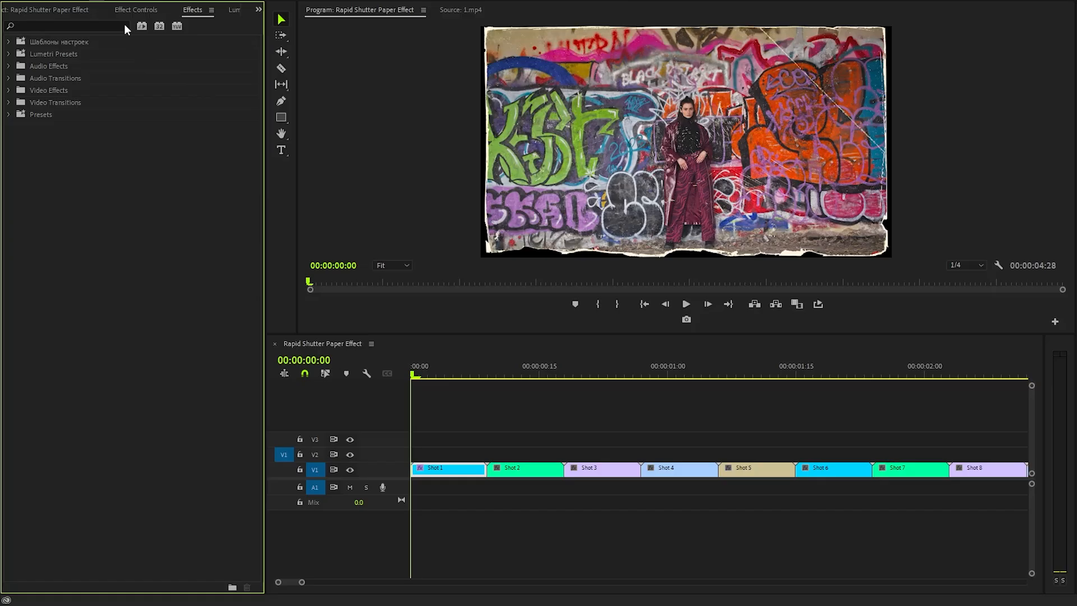
{"action": "type", "text": "Brightness & Contrast"}
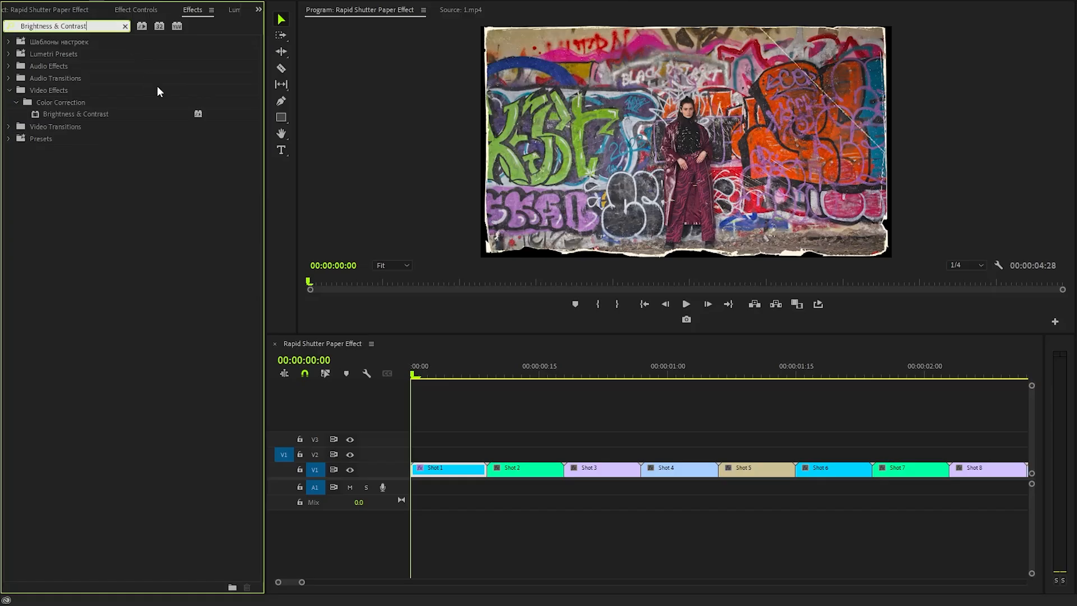
{"action": "mouse_move", "coordinate": [95, 115]}
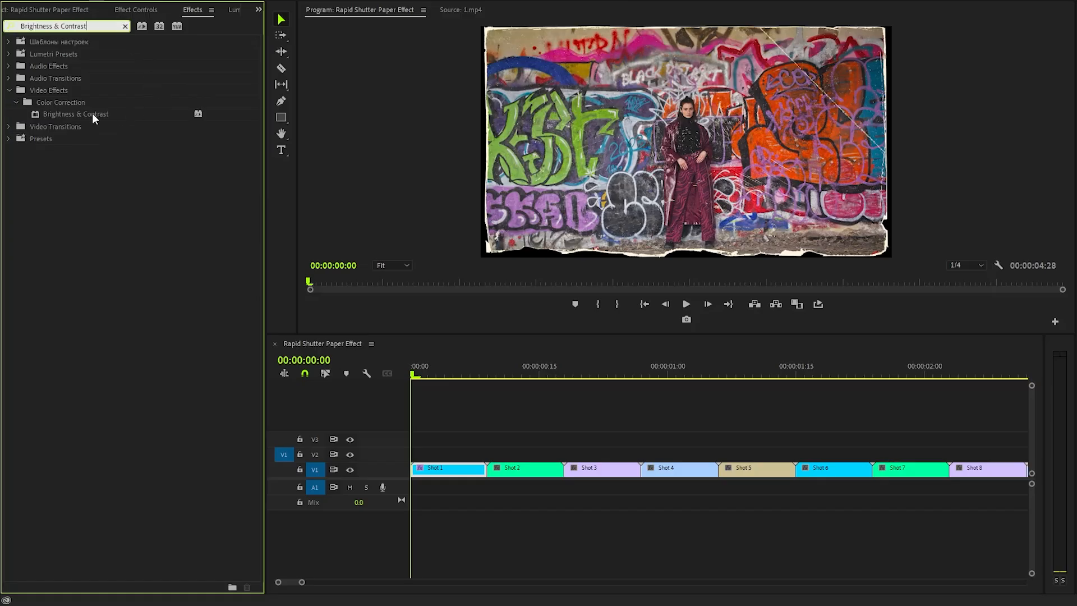
{"action": "left_click", "coordinate": [76, 114]}
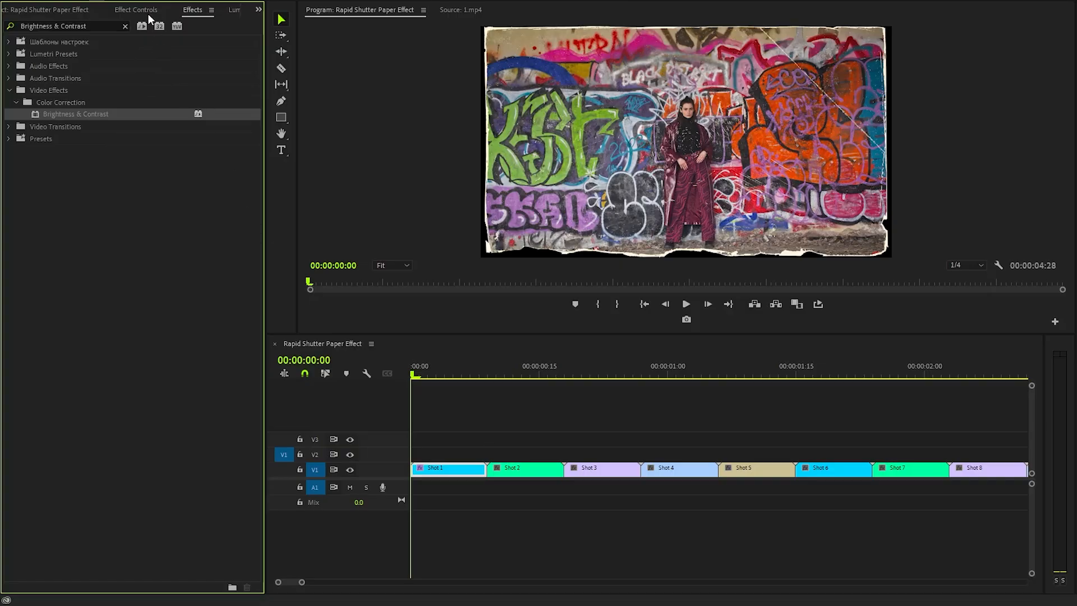
- Set blur direction 90° and length 0.3, keyframe Transform Position, shutter angle 100
{"action": "left_click", "coordinate": [136, 9]}
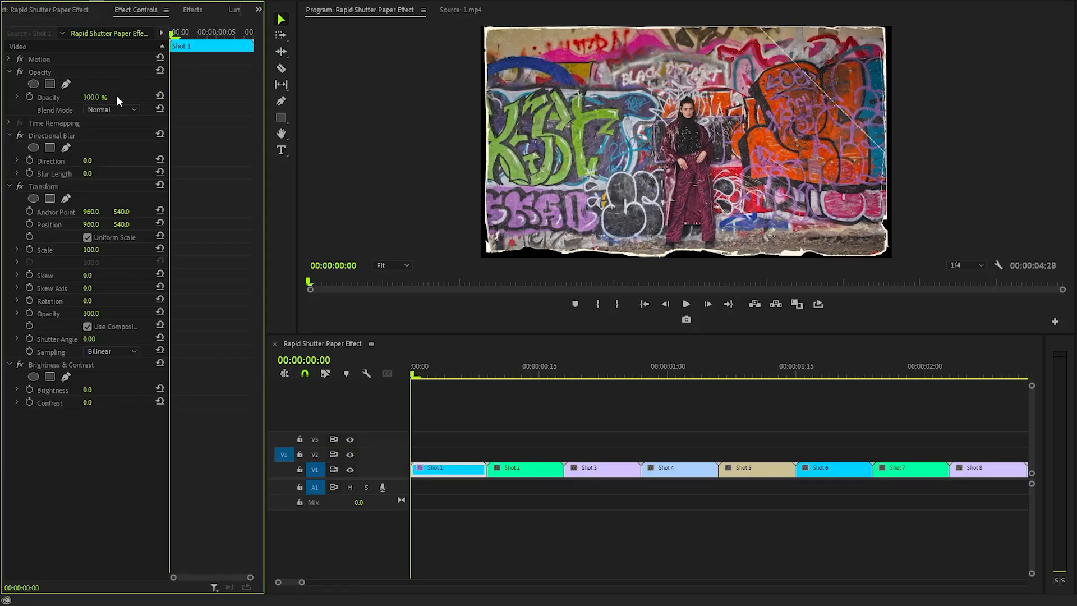
{"action": "left_click", "coordinate": [52, 135]}
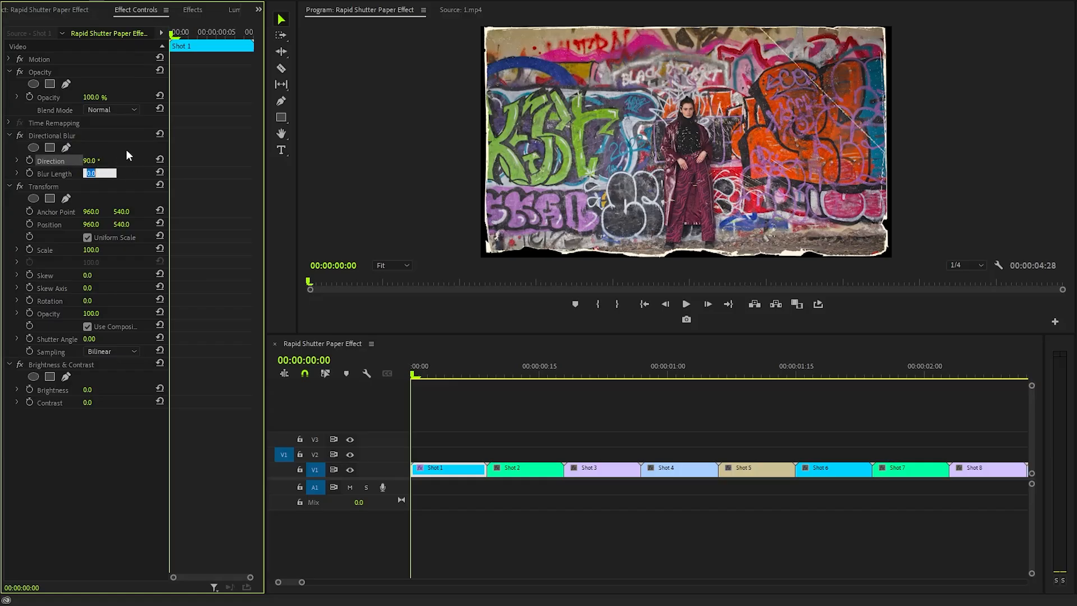
{"action": "type", "text": "0.3"}
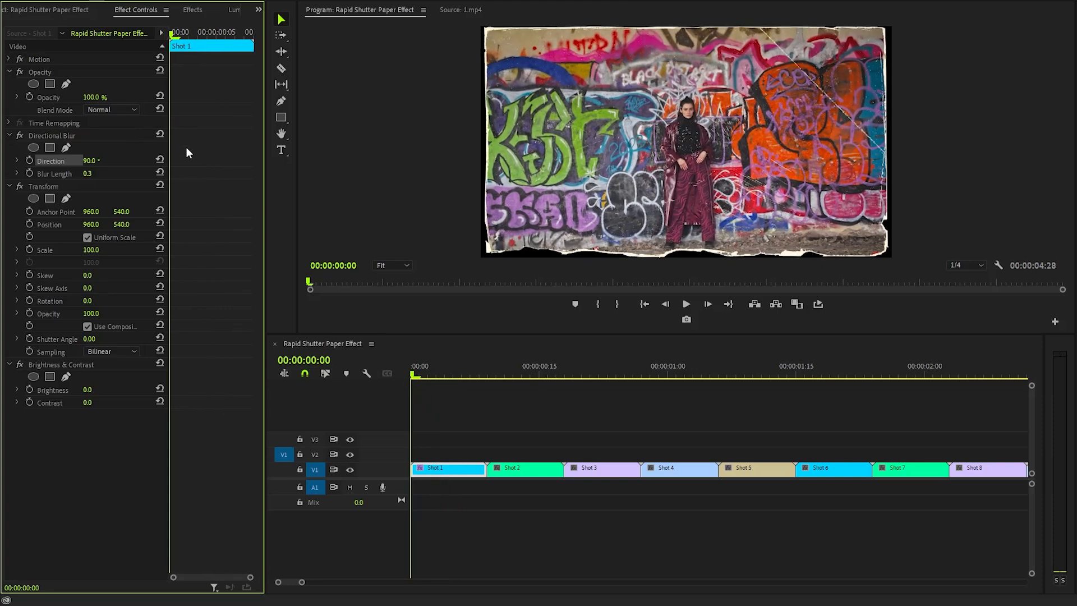
{"action": "mouse_move", "coordinate": [29, 228]}
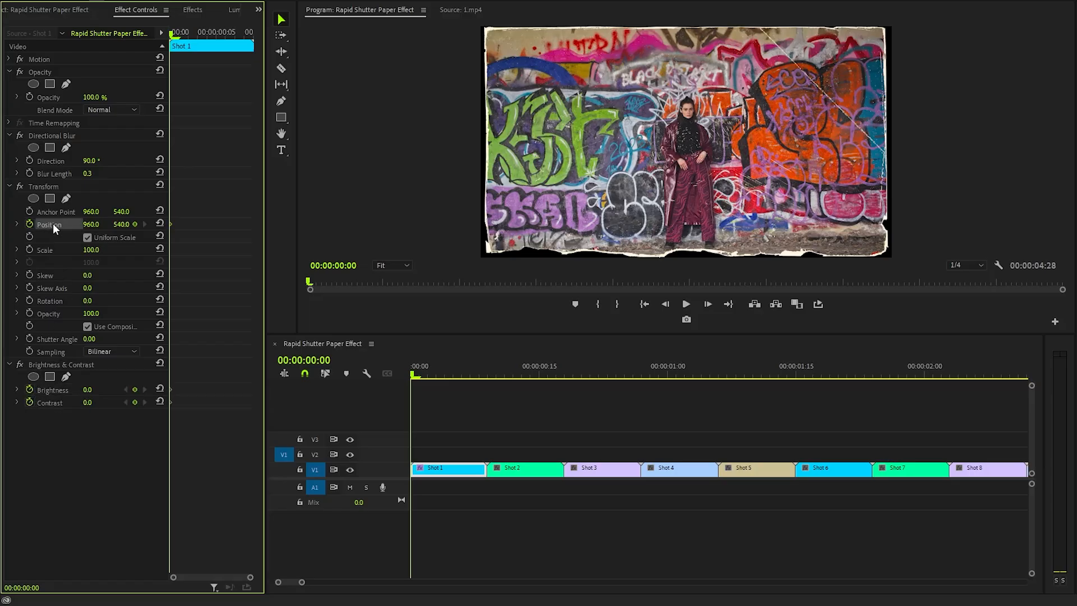
{"action": "left_click", "coordinate": [49, 224]}
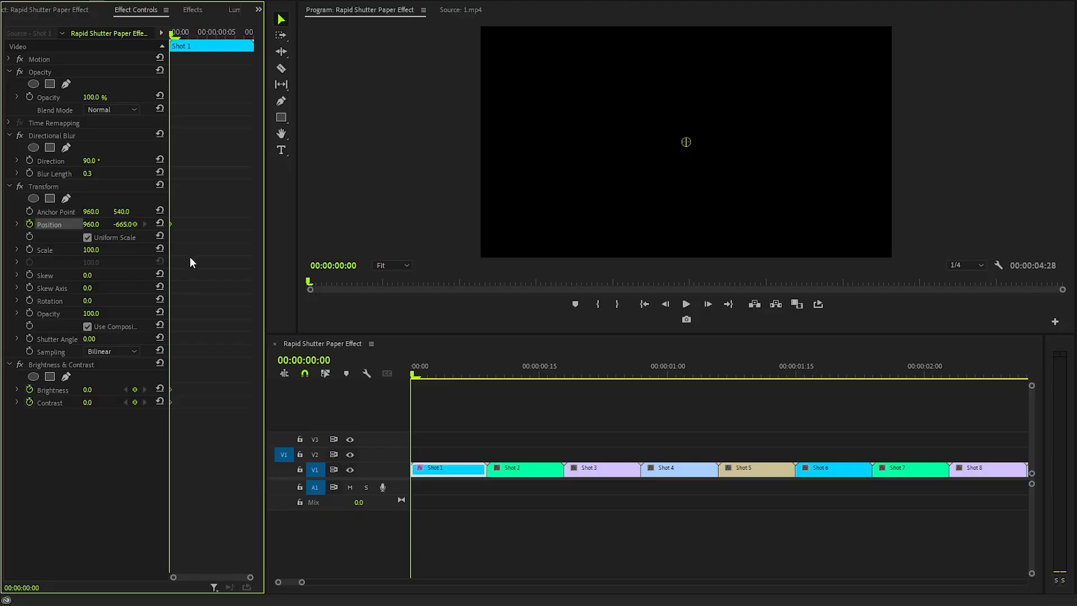
{"action": "double_click", "coordinate": [92, 339]}
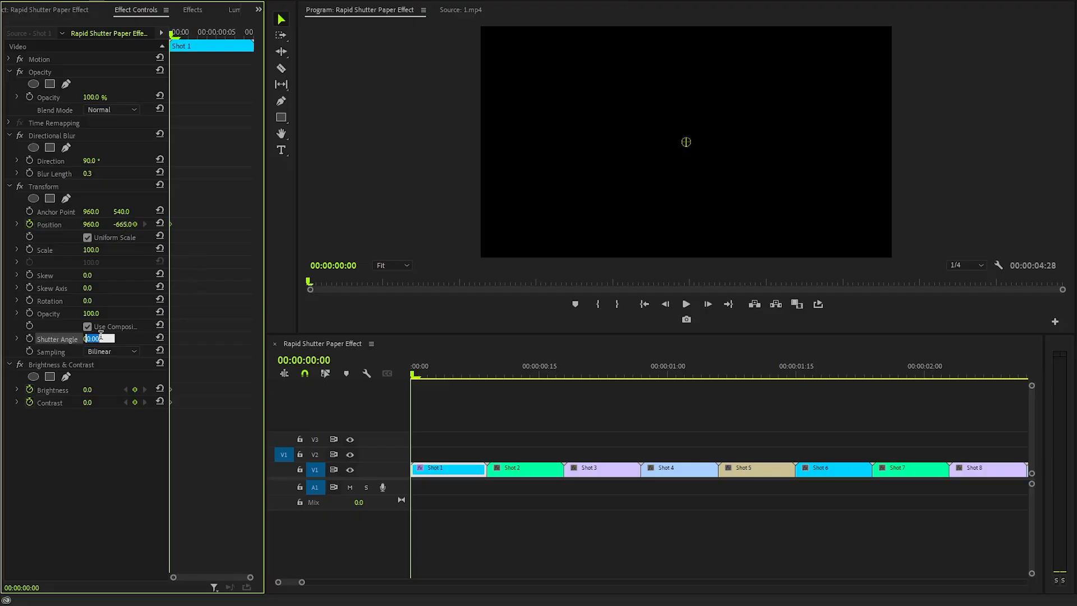
{"action": "type", "text": "100.00"}
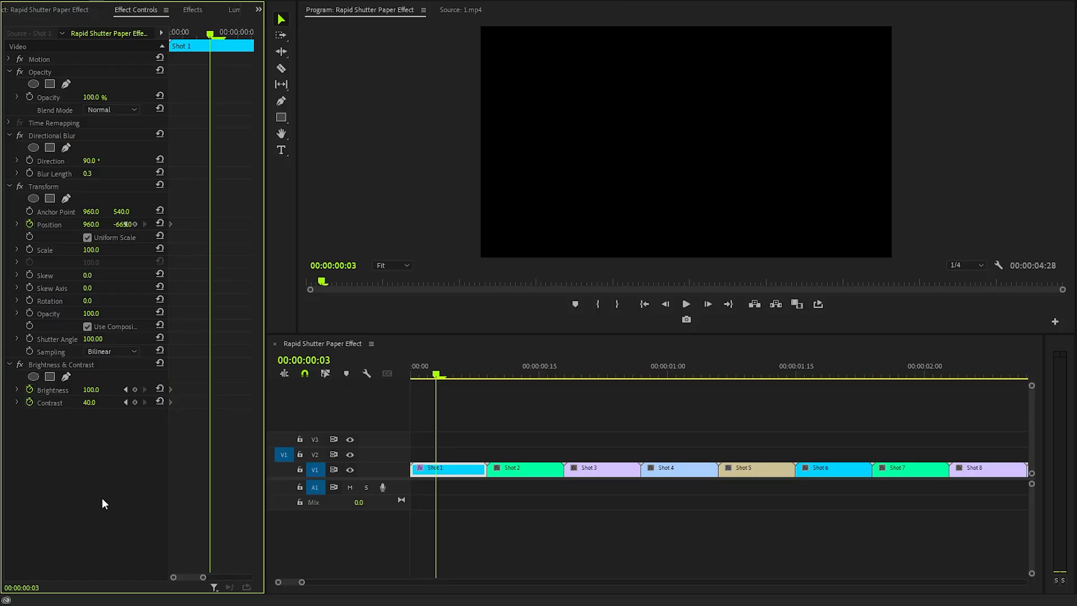
- Reset Shot 1's Contrast and Brightness to zero at the later keyframe
{"action": "left_click", "coordinate": [160, 389]}
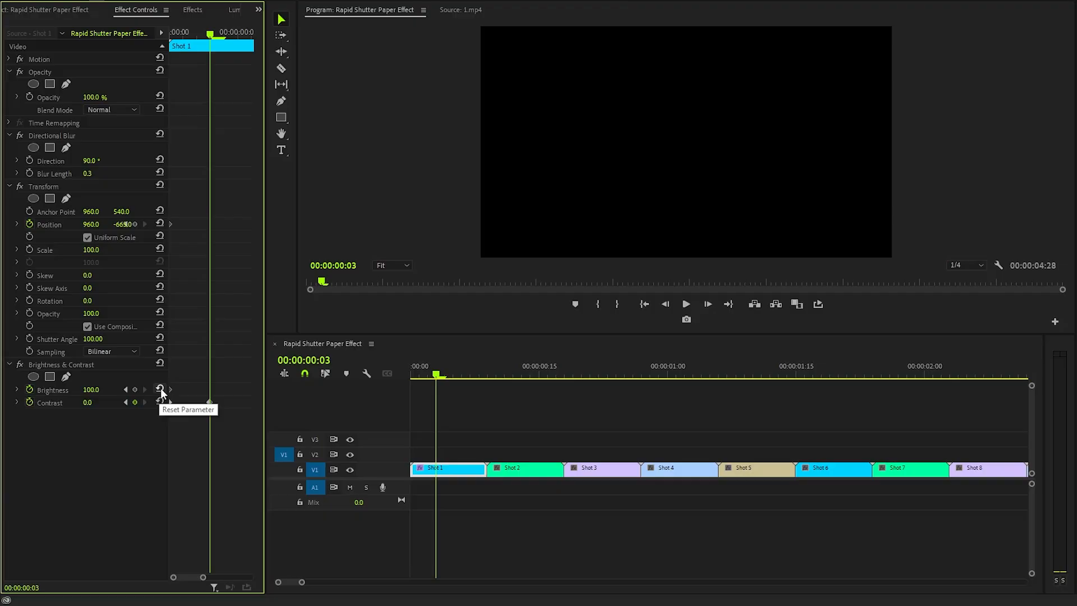
{"action": "left_click", "coordinate": [160, 389]}
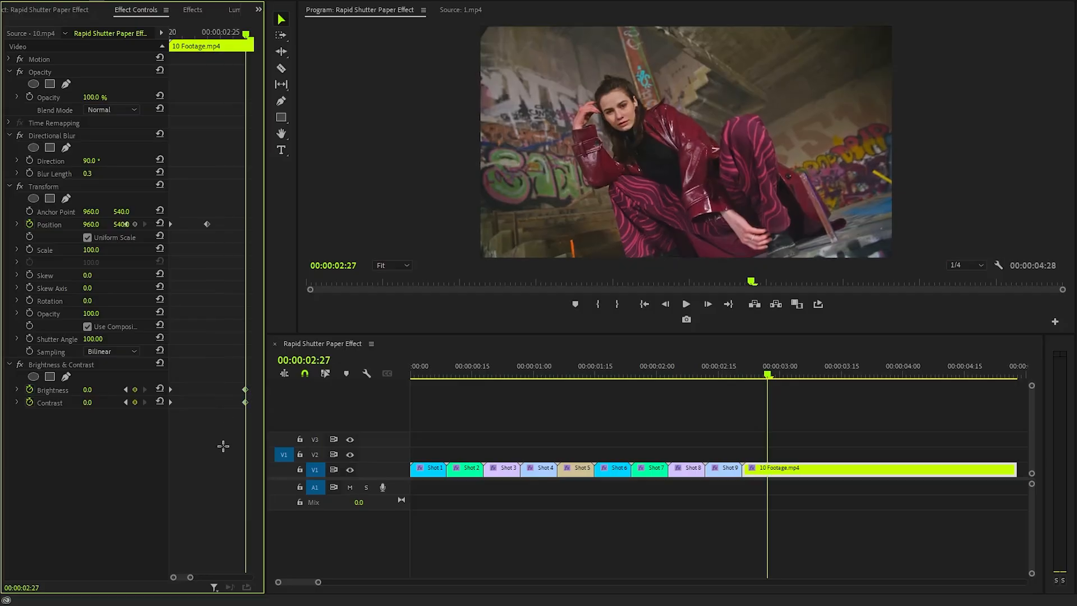
{"action": "mouse_move", "coordinate": [225, 450]}
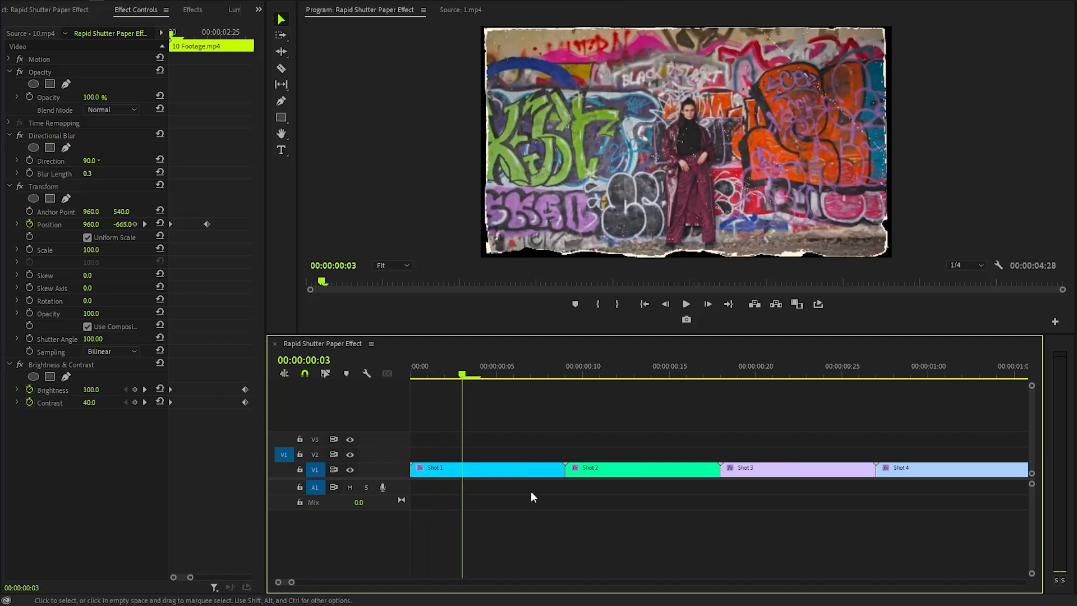
- Move a shot up onto its own video track, offset a few frames later
{"action": "left_click_drag", "start_coordinate": [643, 468], "coordinate": [549, 454]}
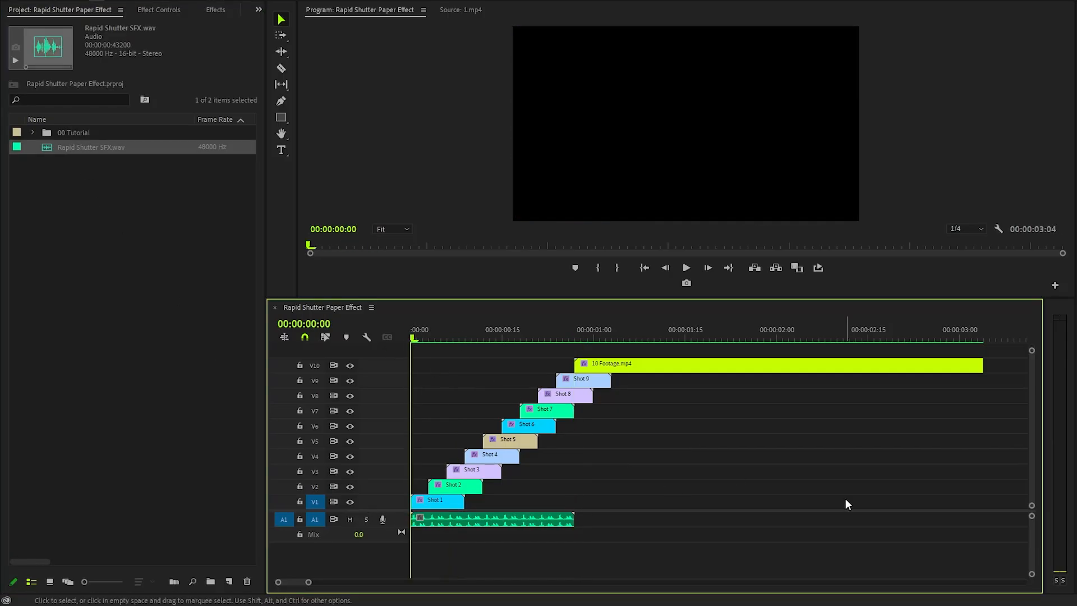
- Deselect the timeline clips and play back the staggered shots with the Rapid Shutter SFX
{"action": "left_click", "coordinate": [684, 268]}
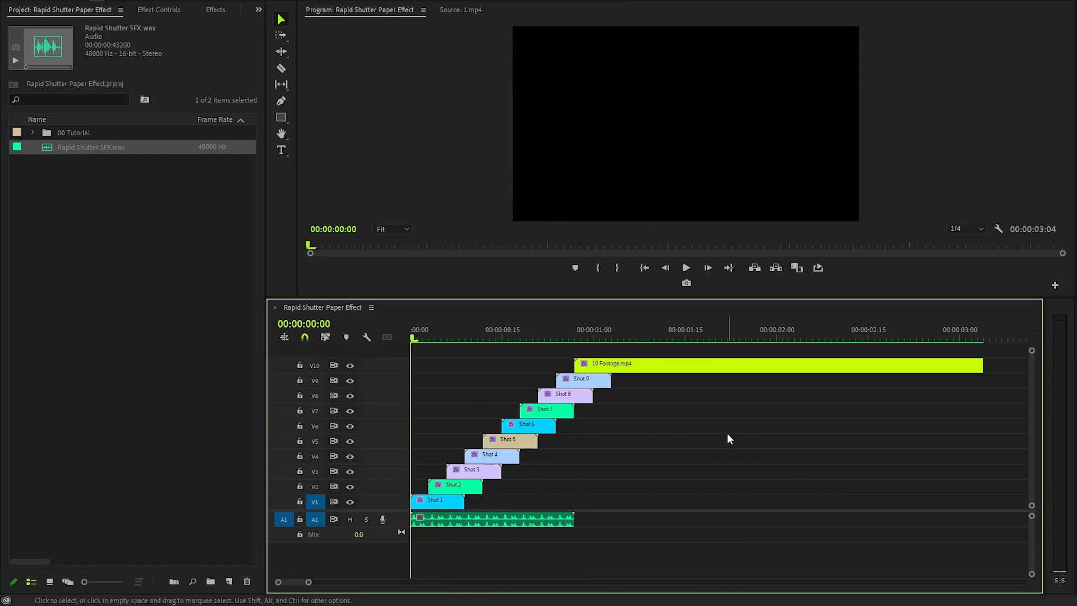
{"action": "left_click", "coordinate": [685, 268]}
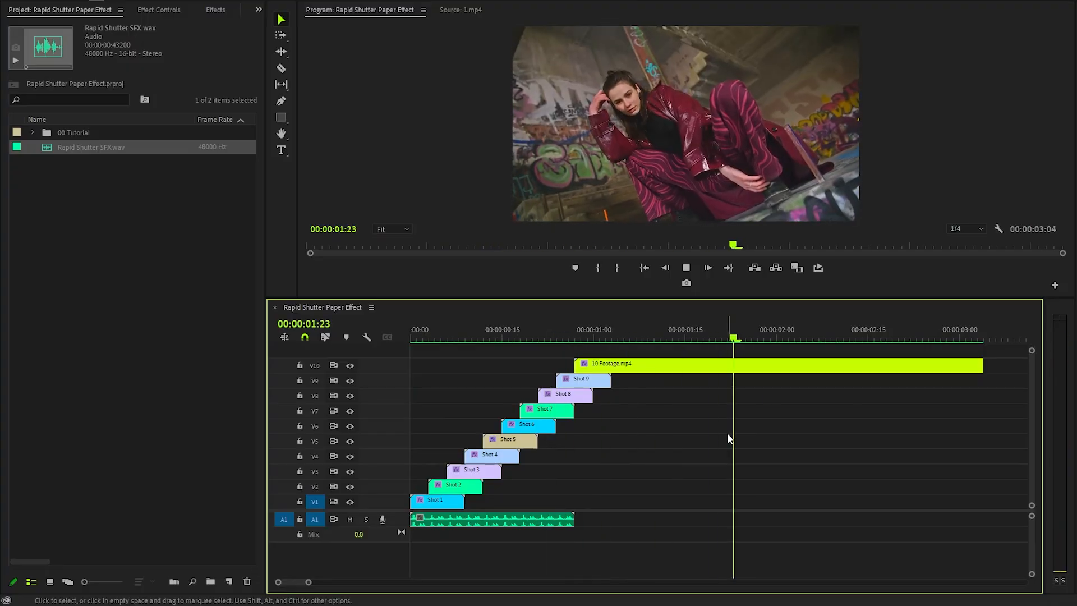